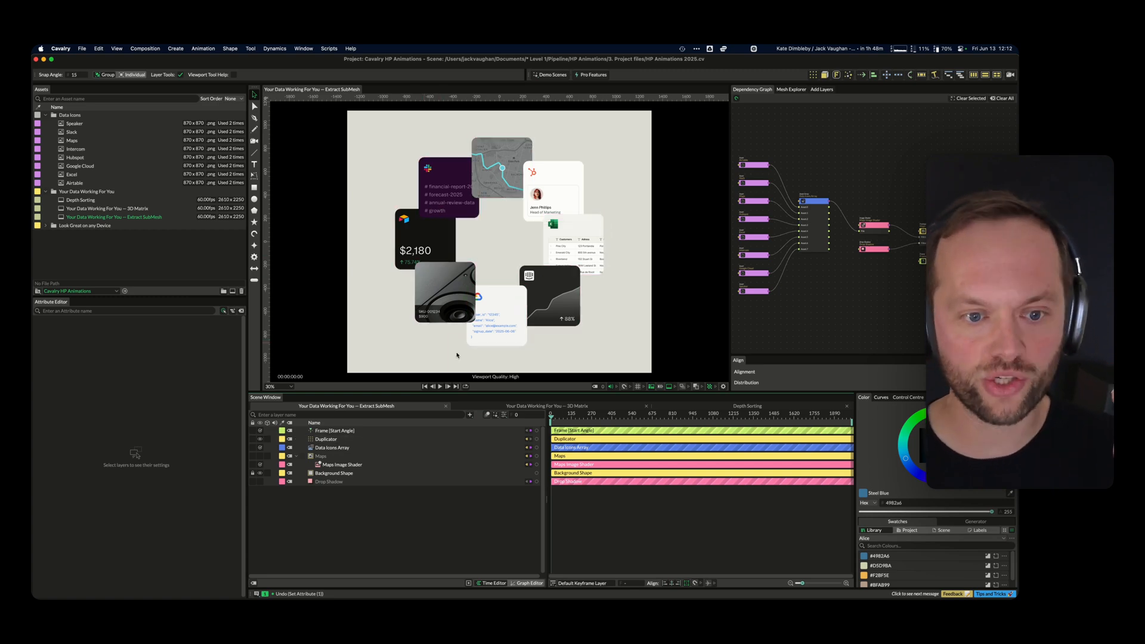
mouse_move(446, 407)
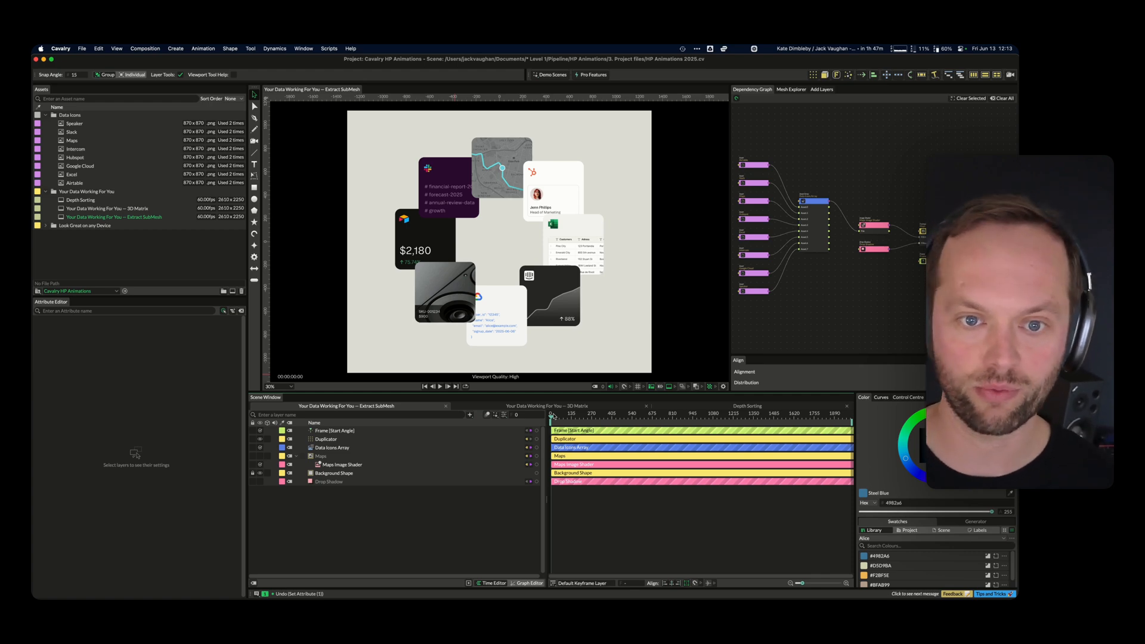
- Add an Extract Sub-Meshes layer above the card Duplicator and show its settings
left_click(326, 439)
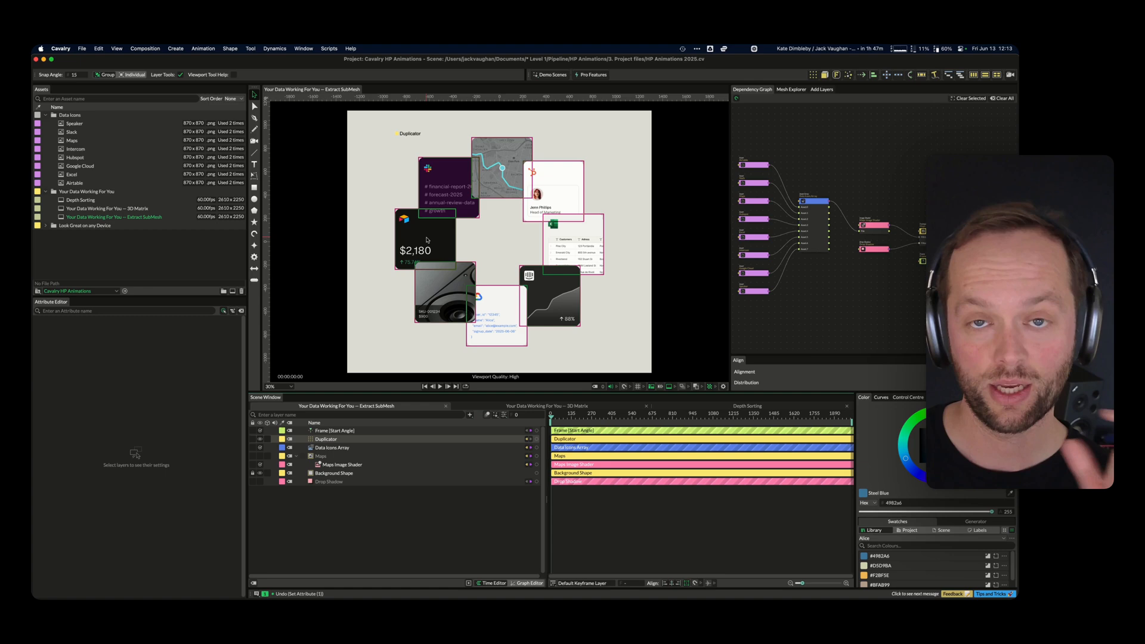
mouse_move(425, 234)
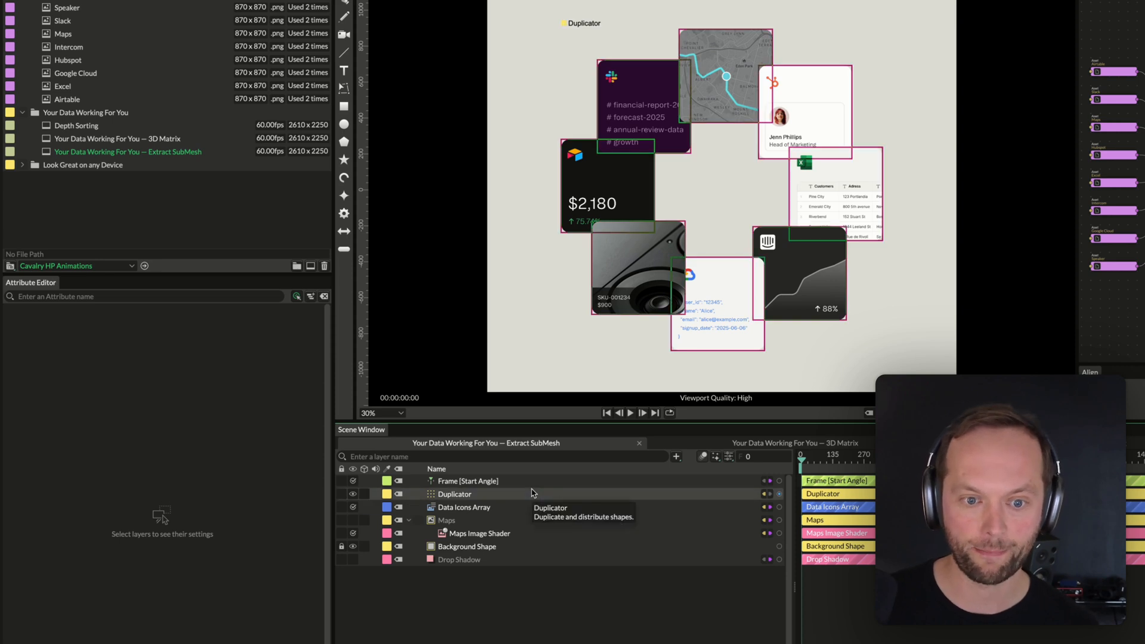
left_click(676, 457)
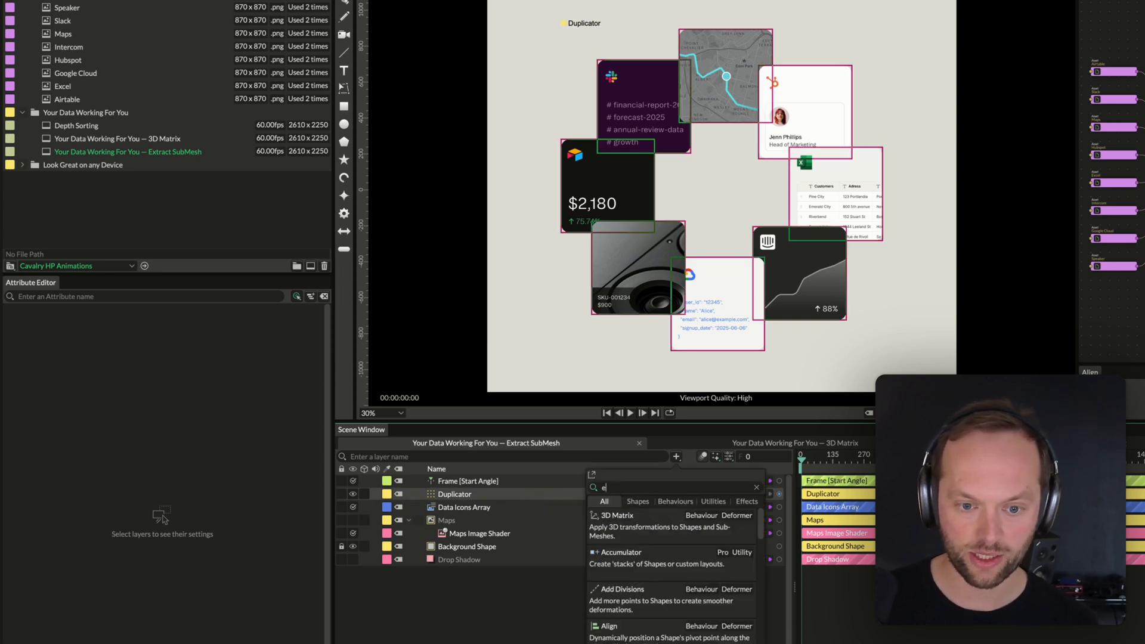
type("extract")
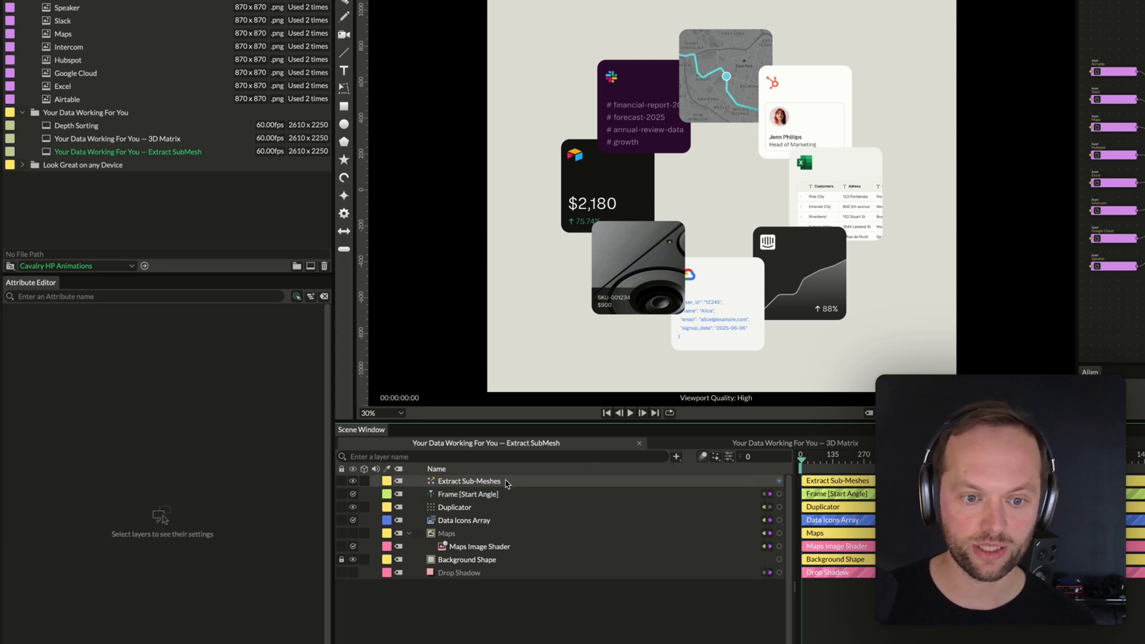
left_click(468, 481)
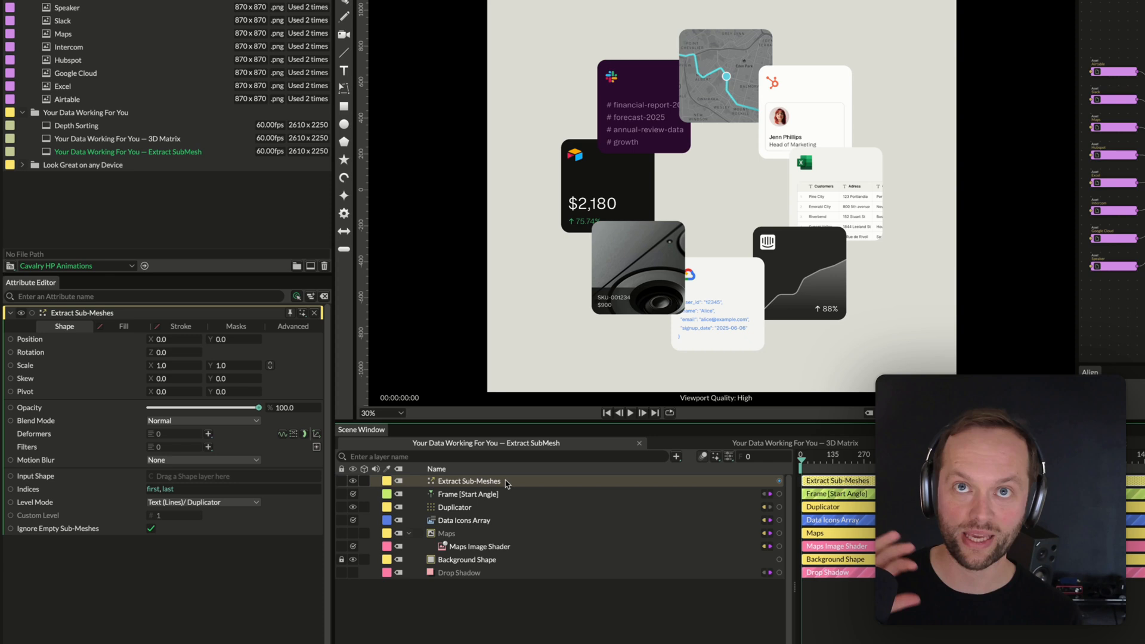
left_click(455, 507)
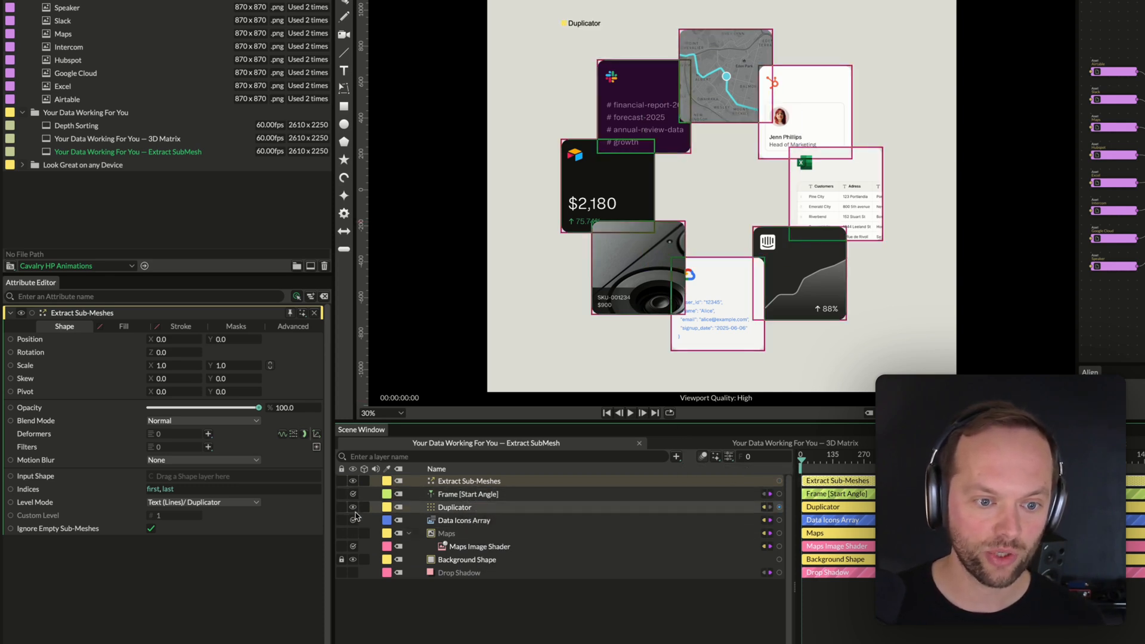
- Hide the Duplicator, feed it into Extract Sub-Meshes at index 0 and set Scale X to 1.99
left_click(353, 520)
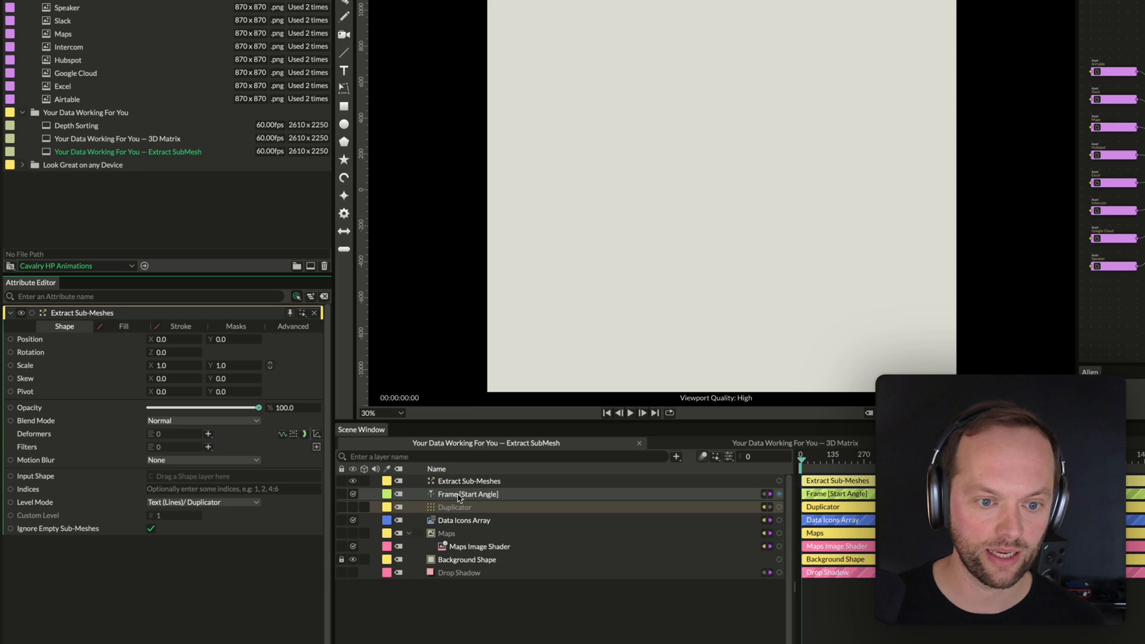
left_click(454, 507)
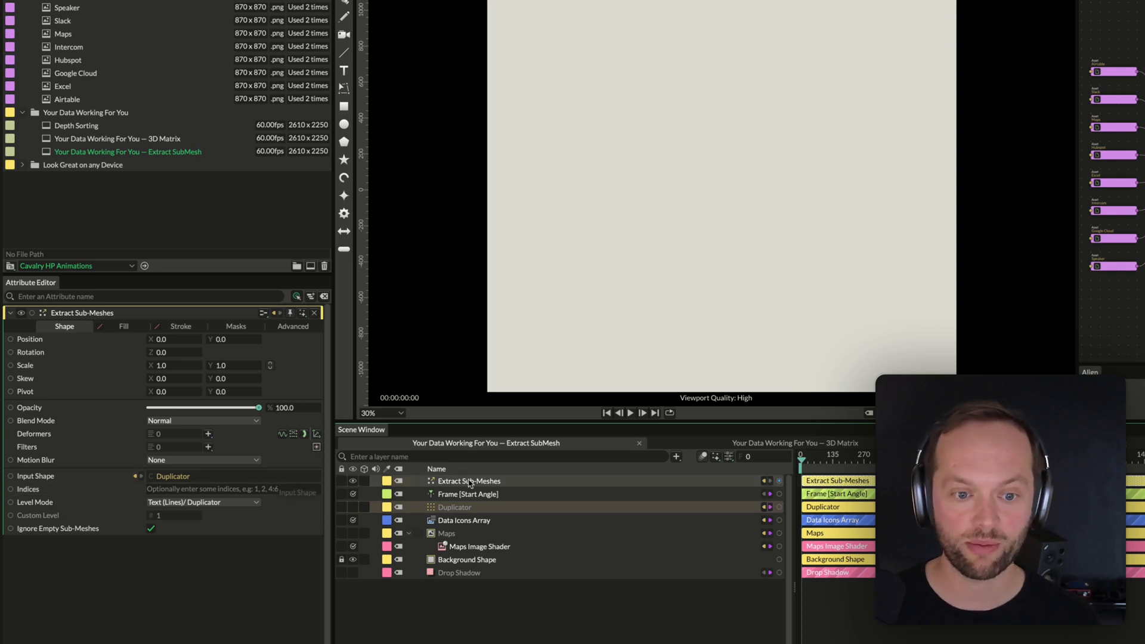
mouse_move(503, 483)
type("0")
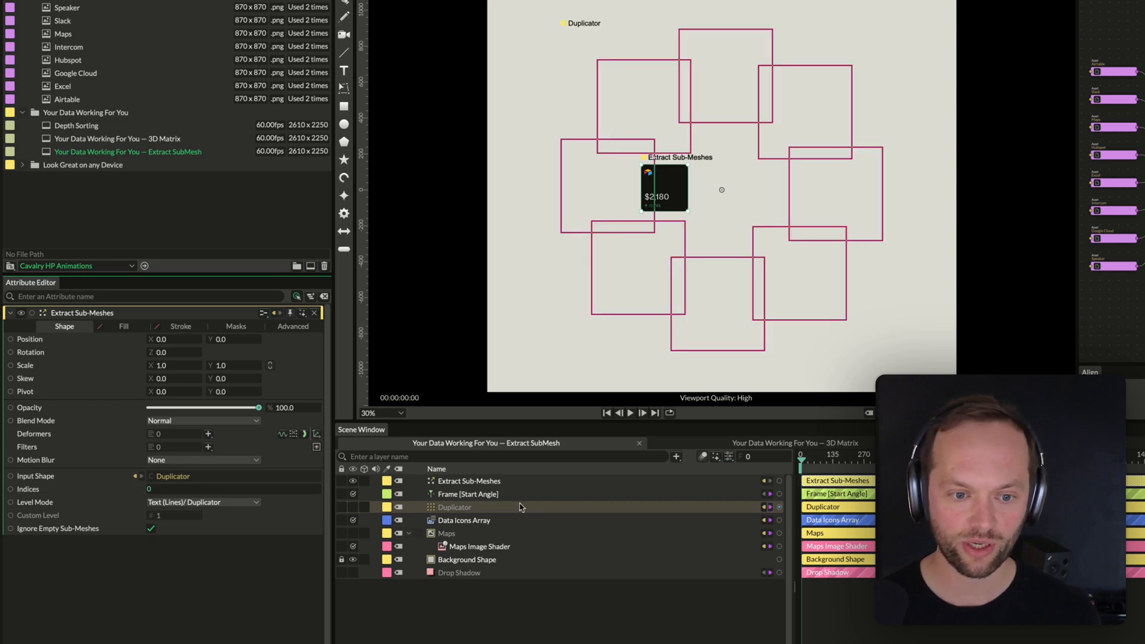
left_click(454, 507)
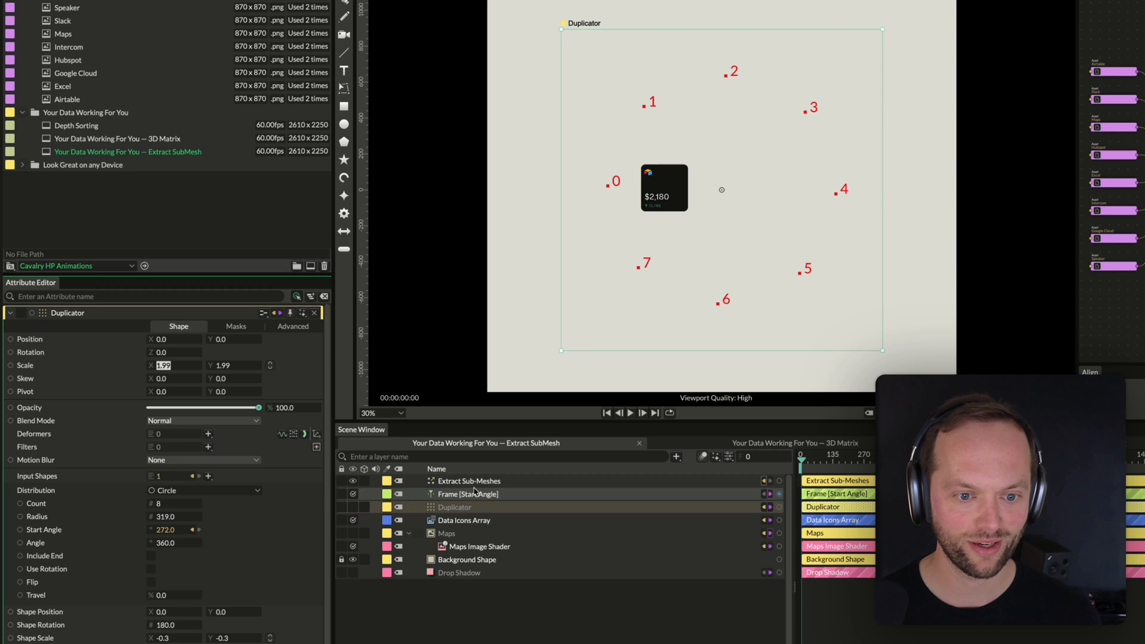
left_click(469, 481)
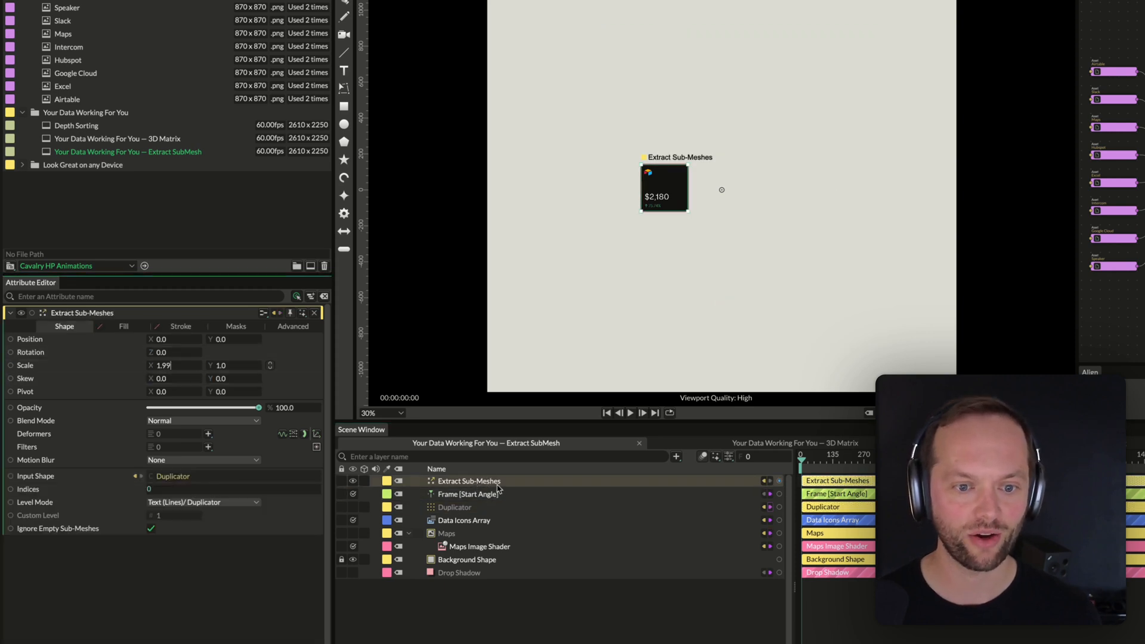
type("1.99")
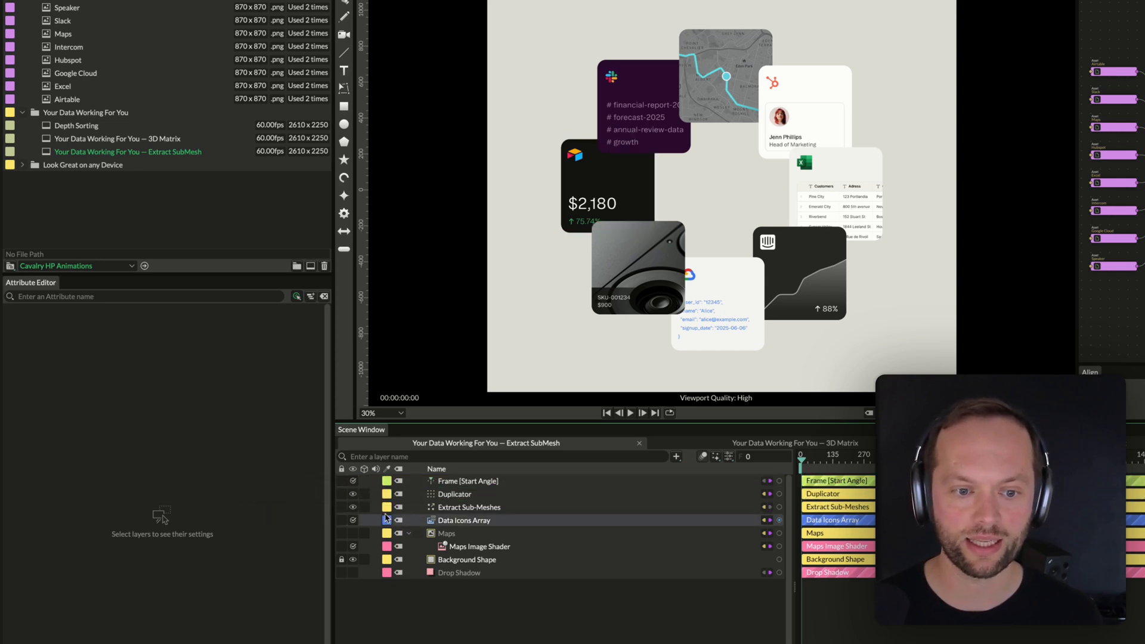
- Show the Duplicator again and drag the extracted $2,180 card off the ring to test, then restore it
left_click(469, 507)
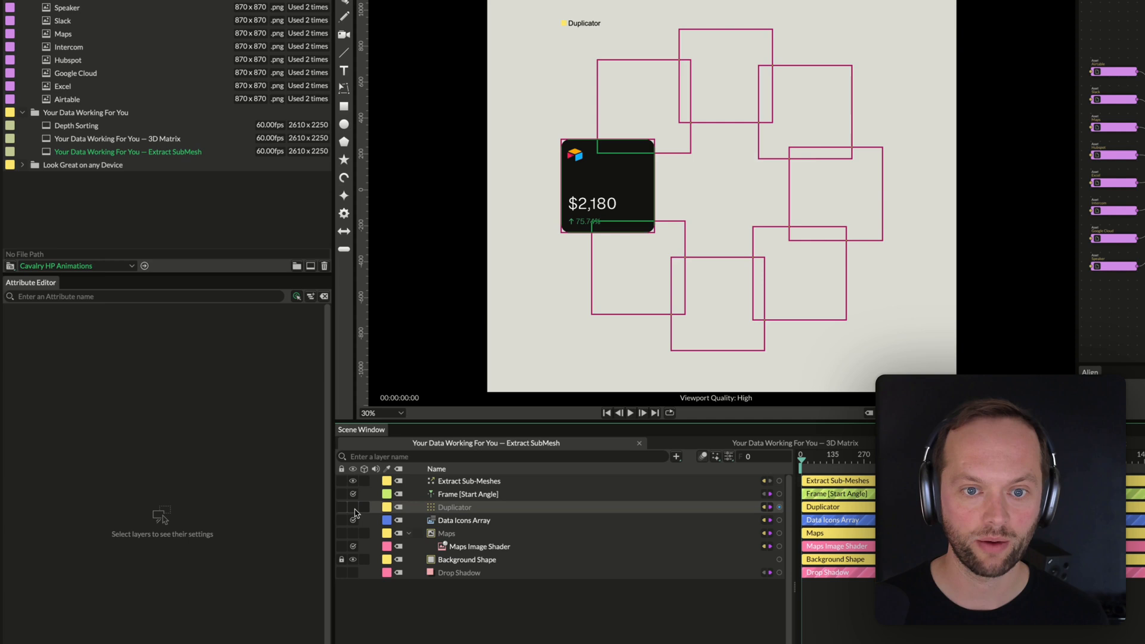
left_click(353, 507)
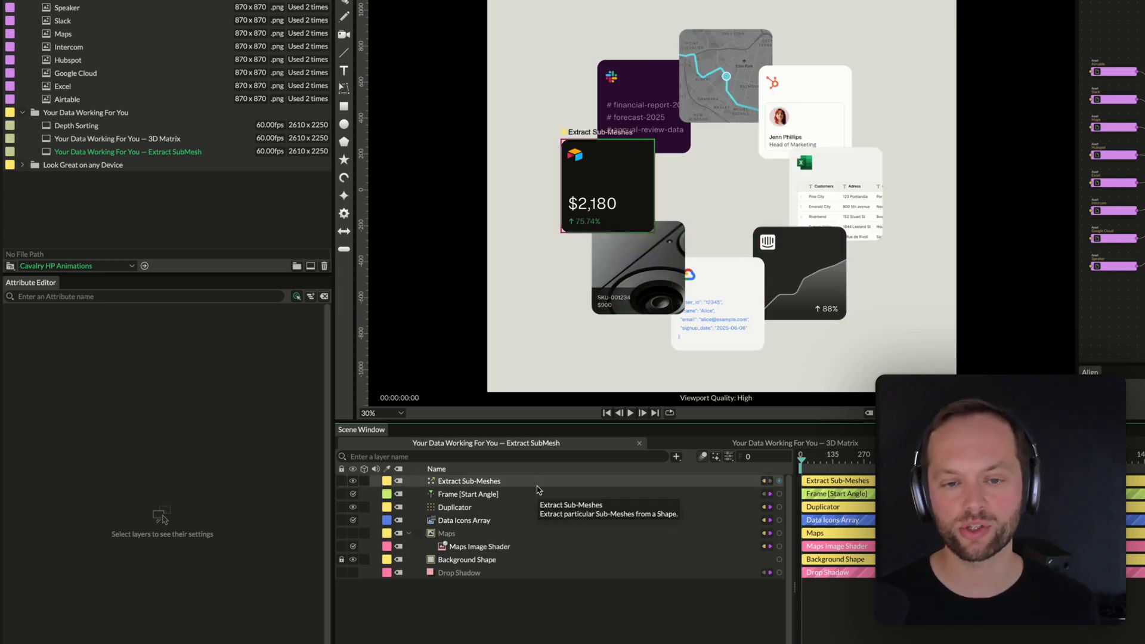
left_click(468, 480)
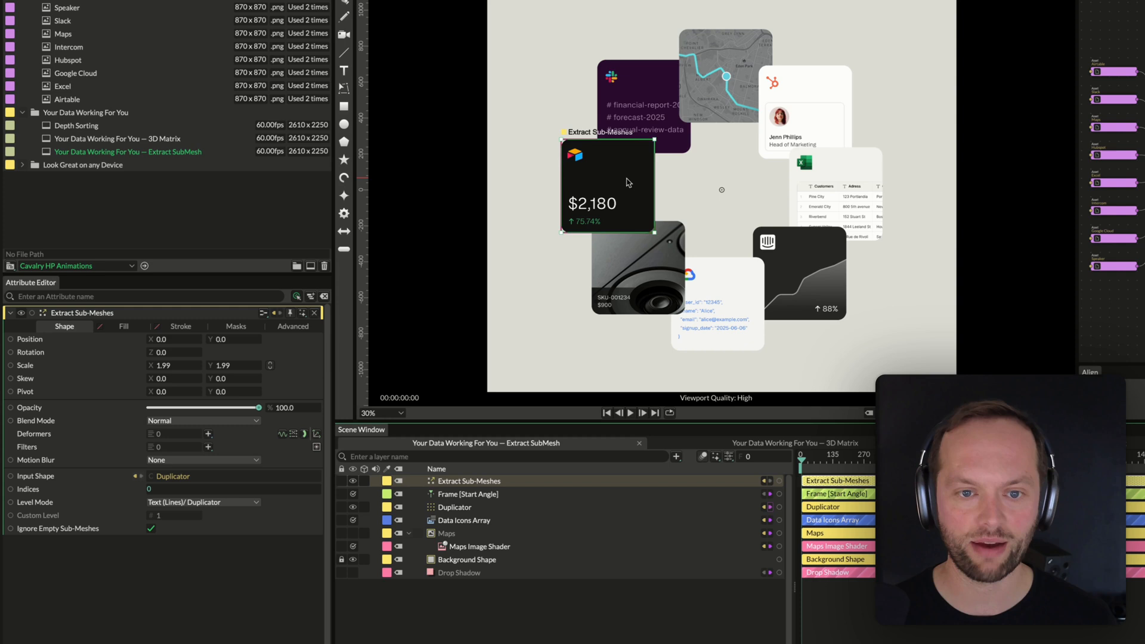
left_click(630, 413)
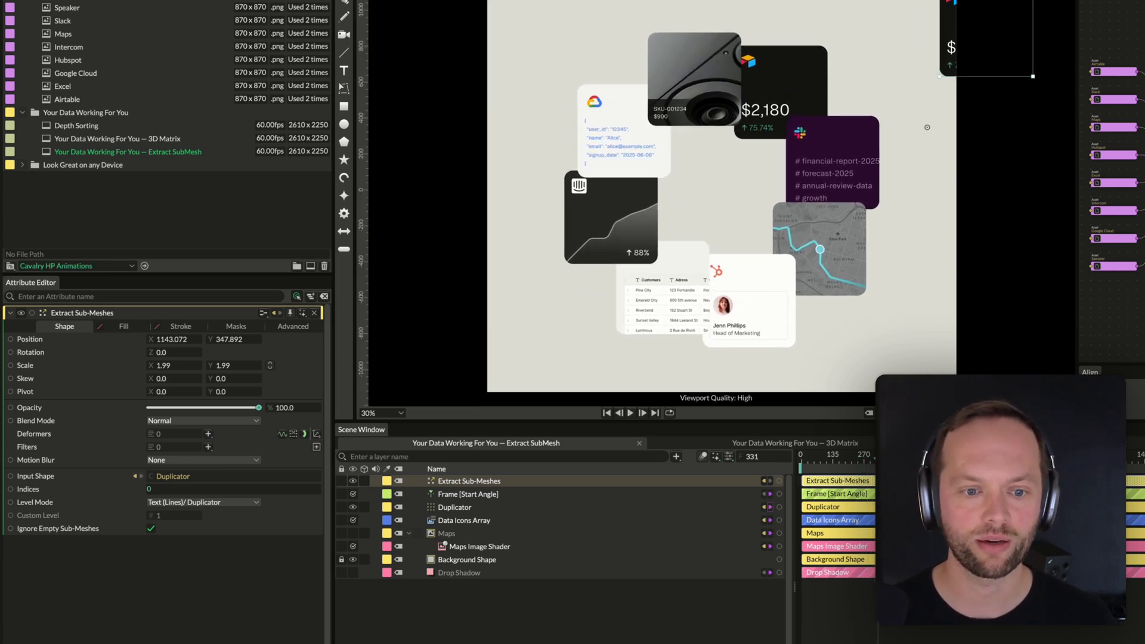
left_click(454, 507)
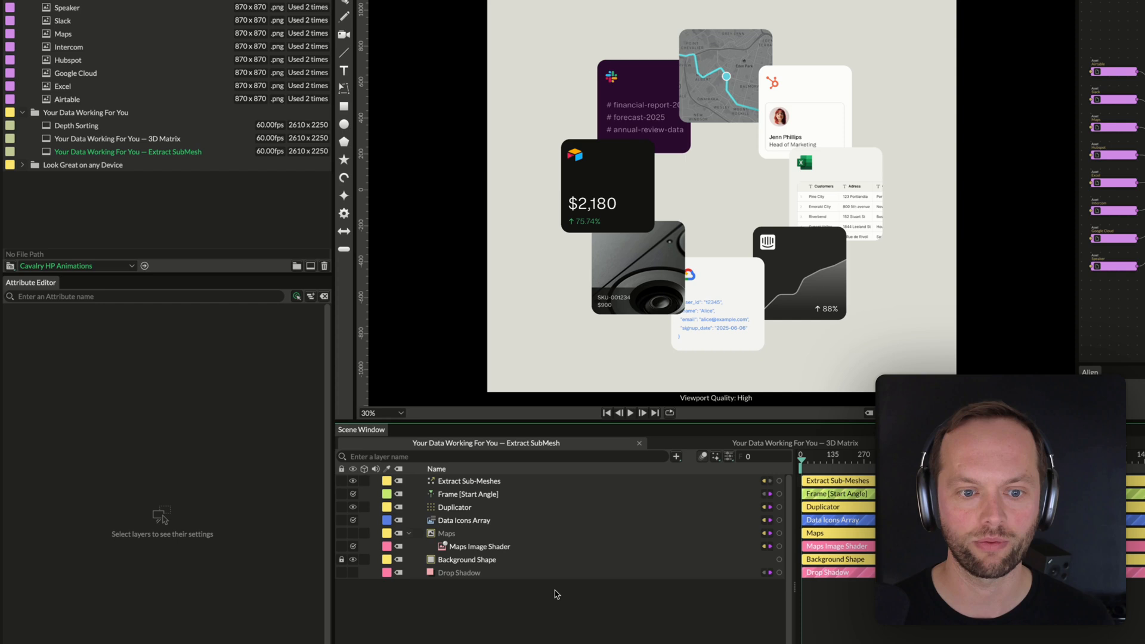
left_click(795, 442)
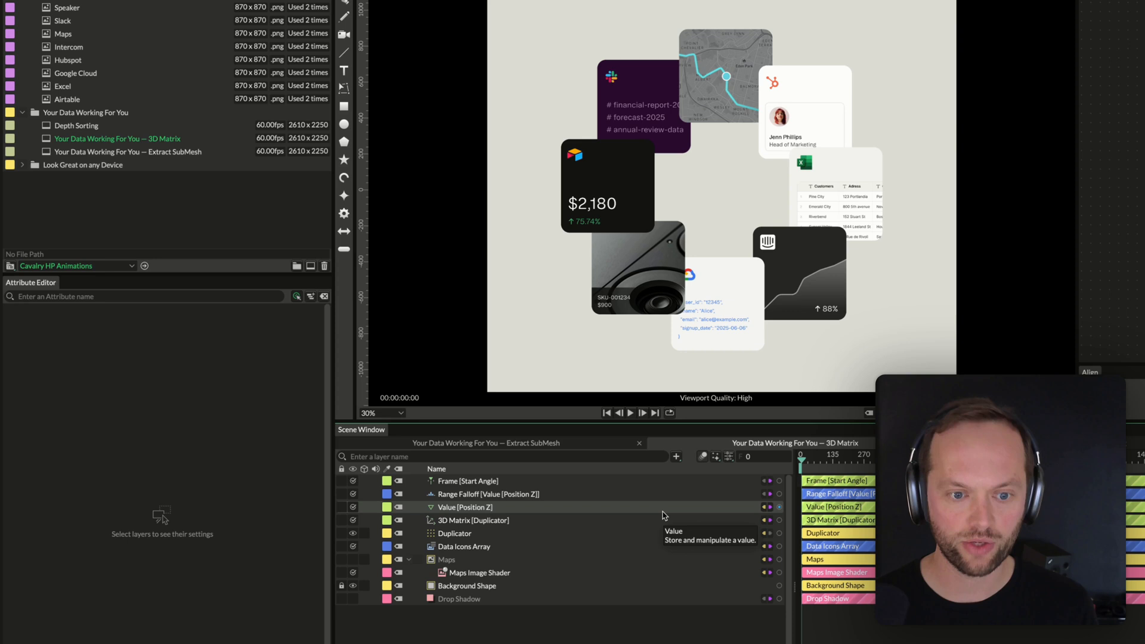
mouse_move(571, 515)
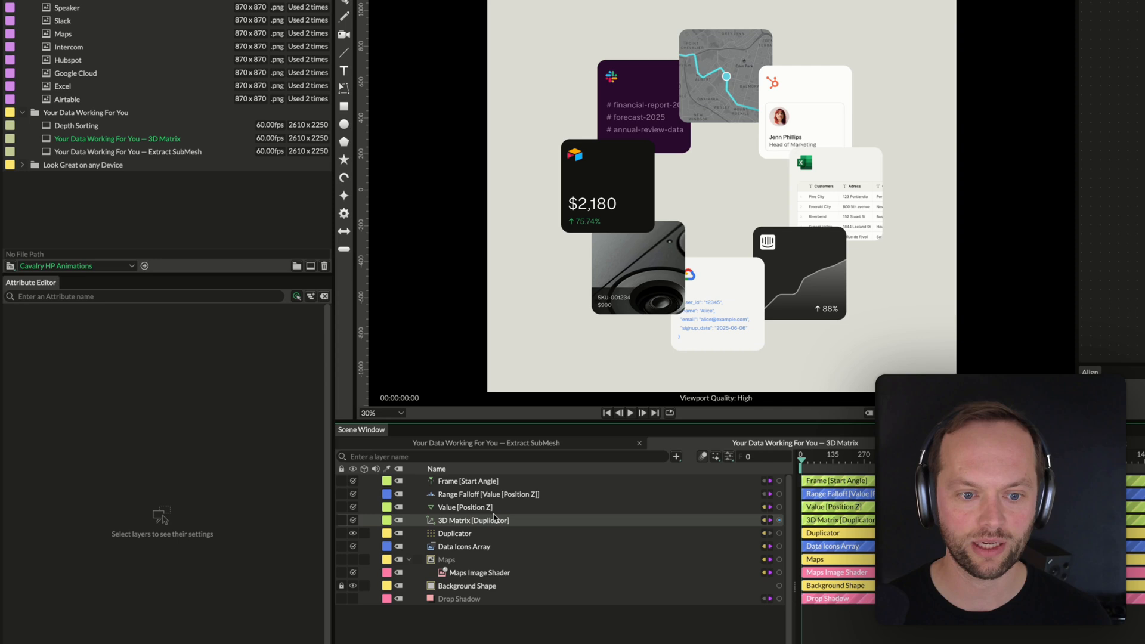
- Inspect the Duplicator and 3D Matrix, move Frame [Start Angle] to the bottom and select the old Value and Range Falloff layers
left_click(453, 533)
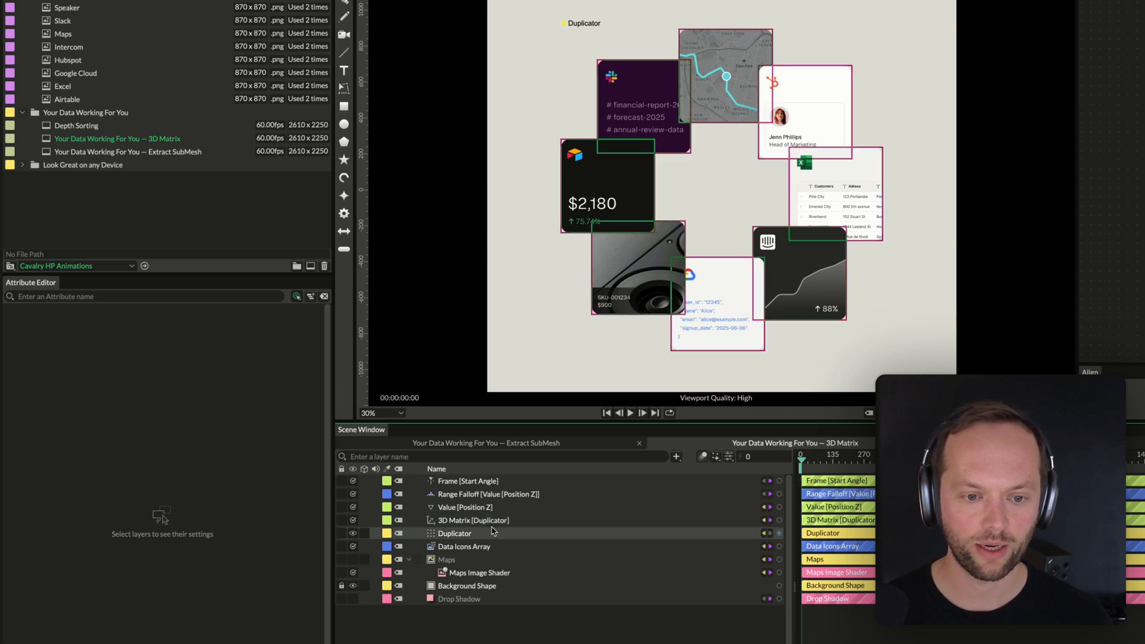
left_click(471, 520)
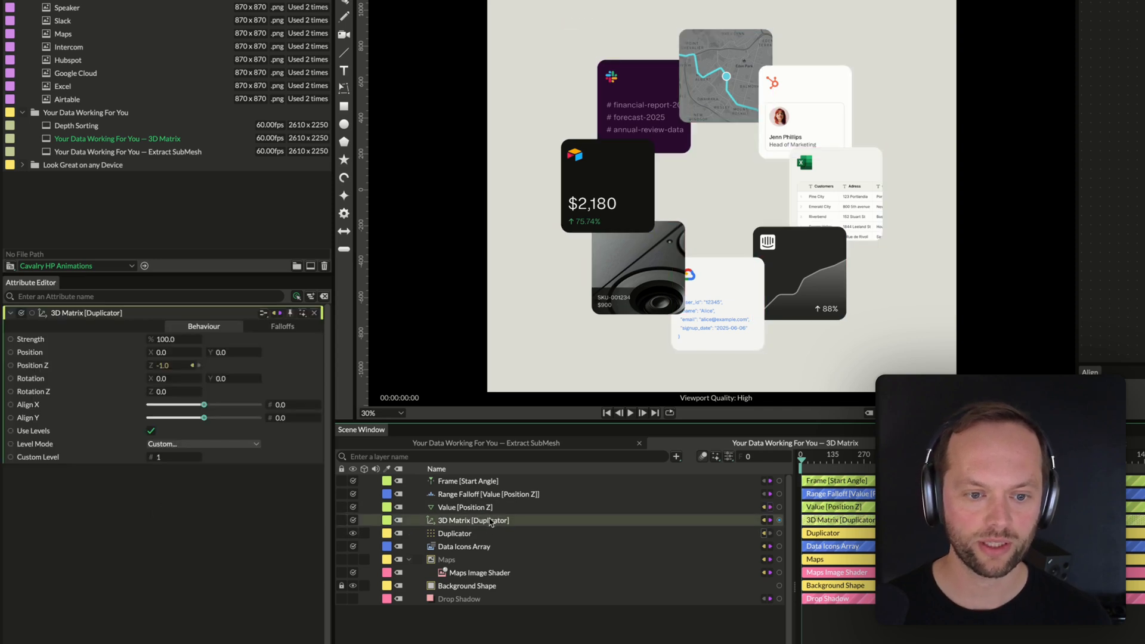
left_click(455, 533)
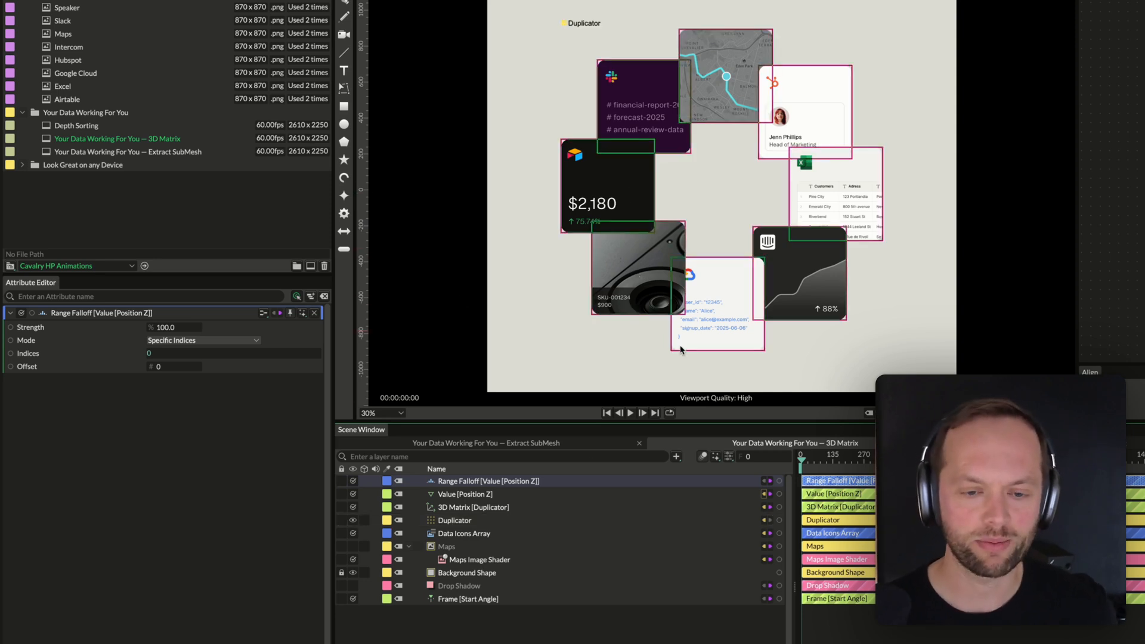
left_click(464, 494)
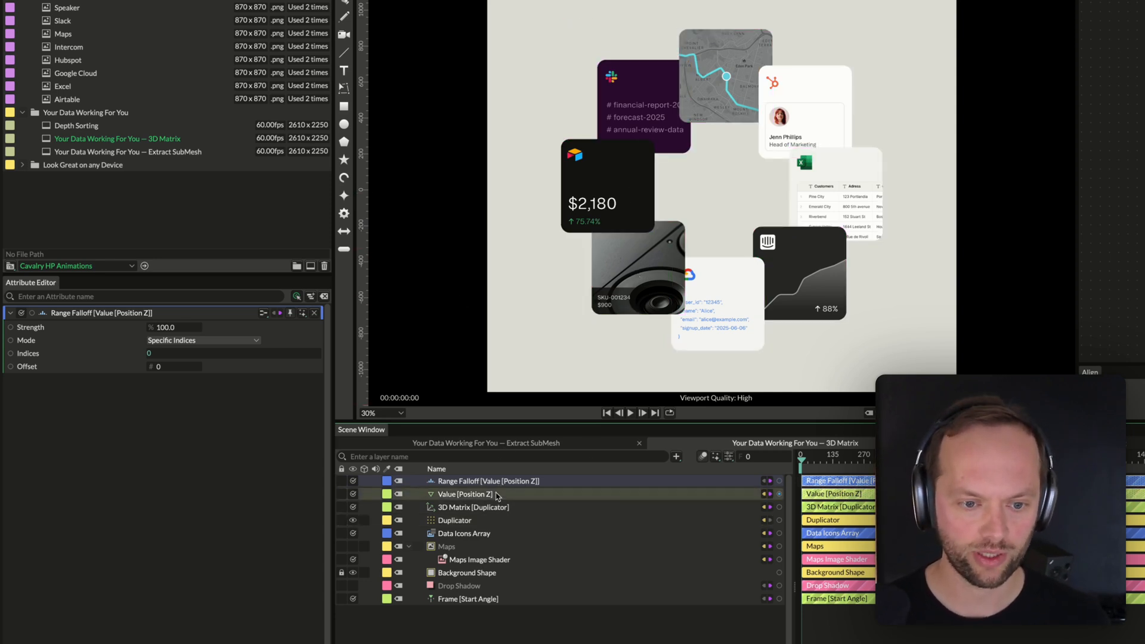
left_click(455, 494)
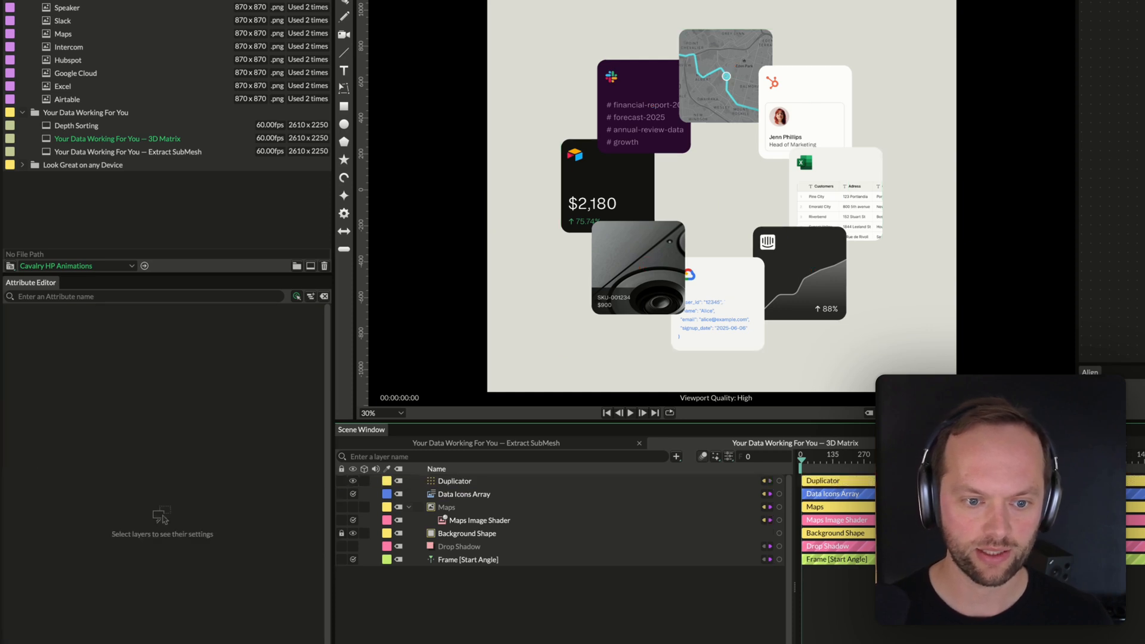
- Add a new 3D Matrix deformer, connect it to the Duplicator and add a Value behaviour on Position Z
left_click(675, 457)
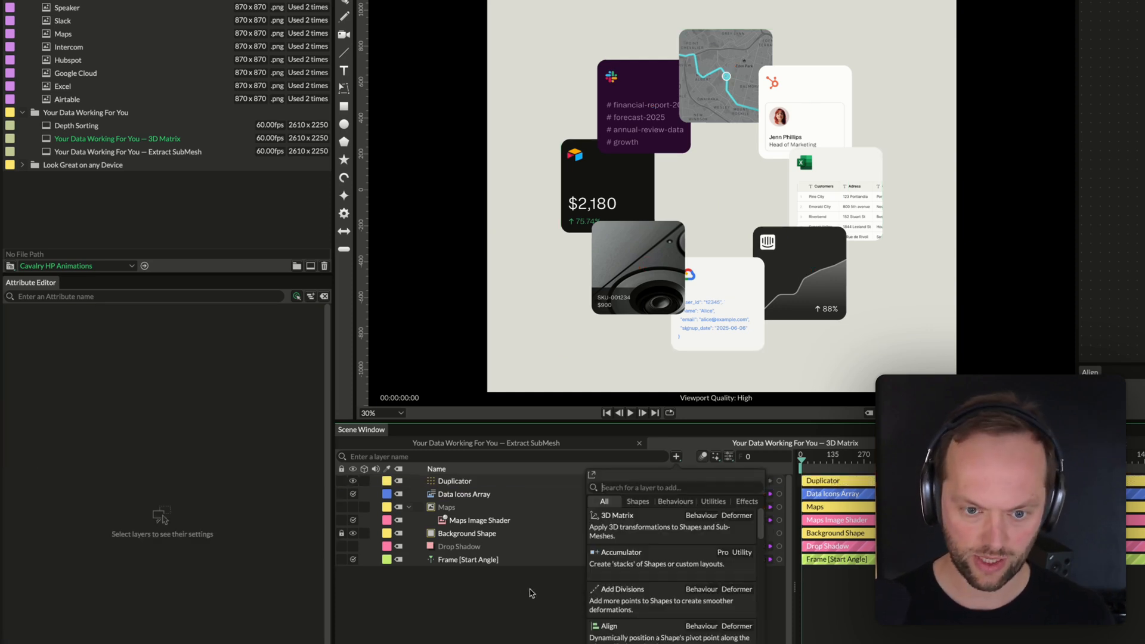
left_click(615, 515)
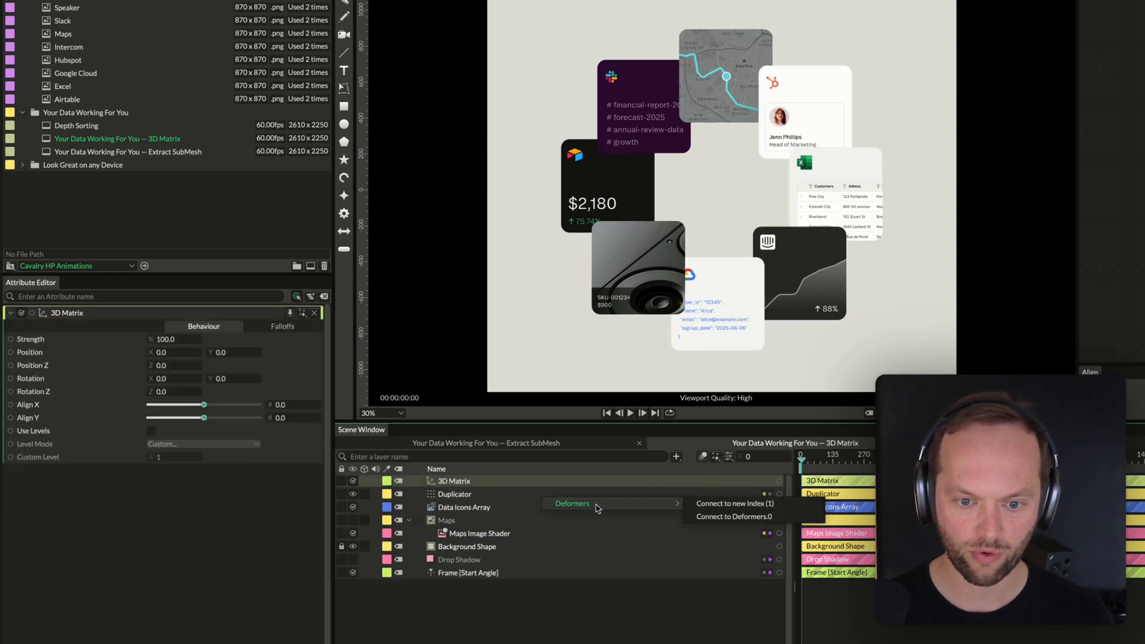
left_click(455, 494)
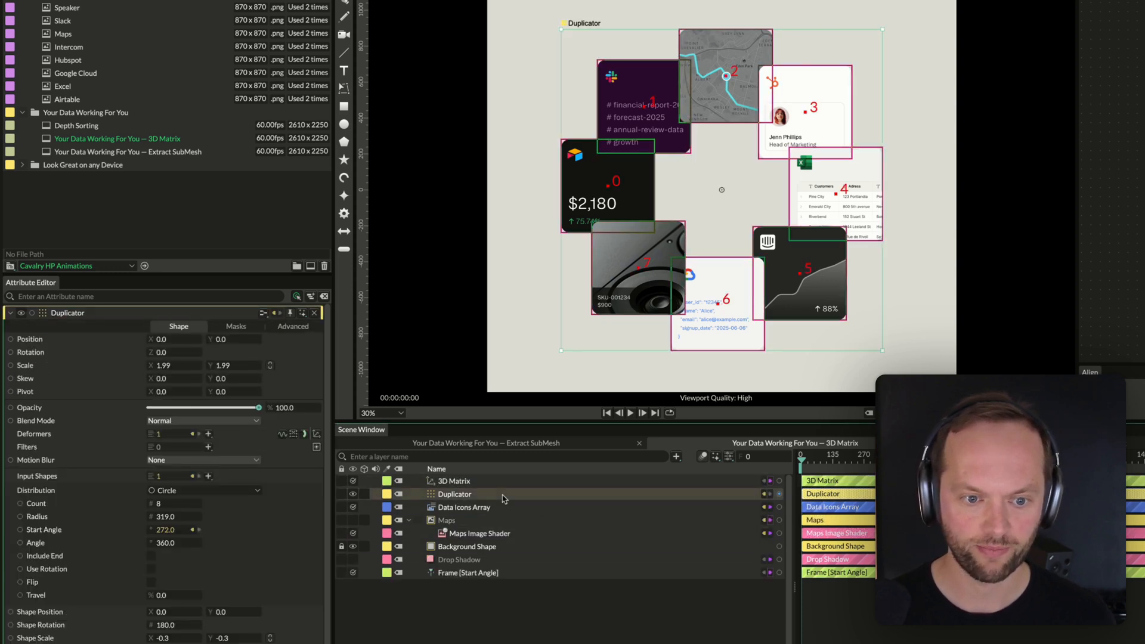
left_click(456, 481)
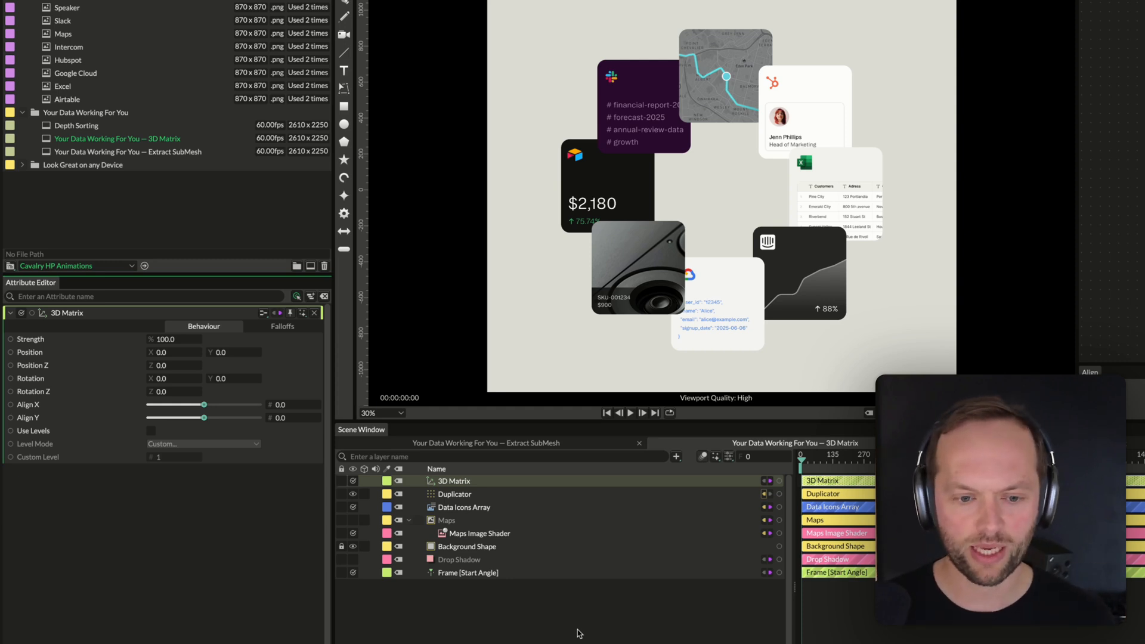
mouse_move(474, 485)
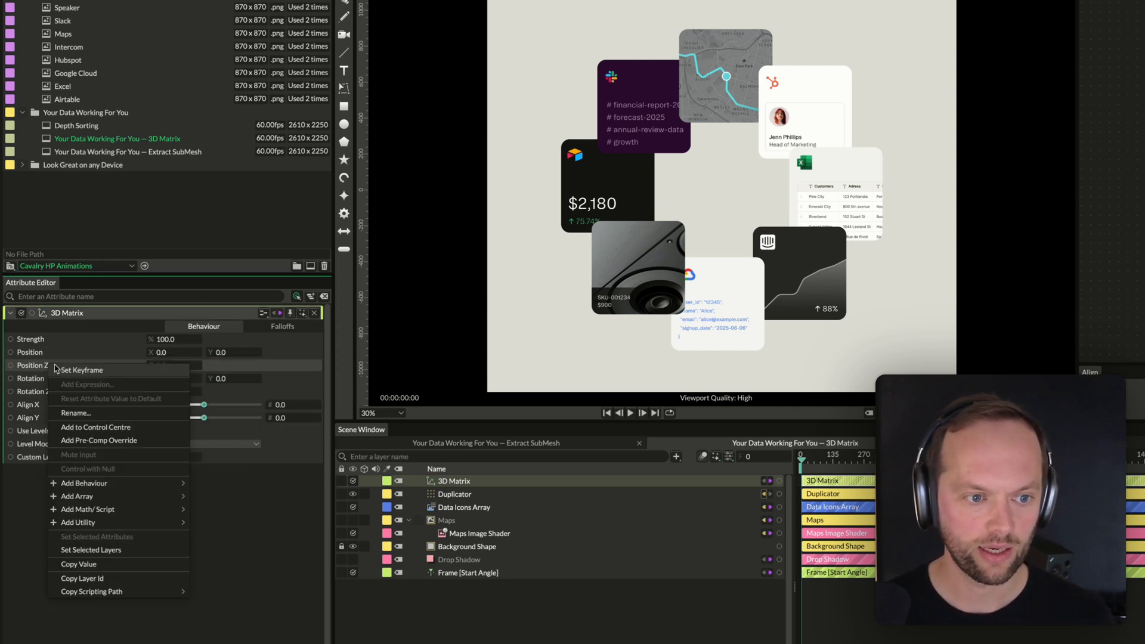
left_click(82, 483)
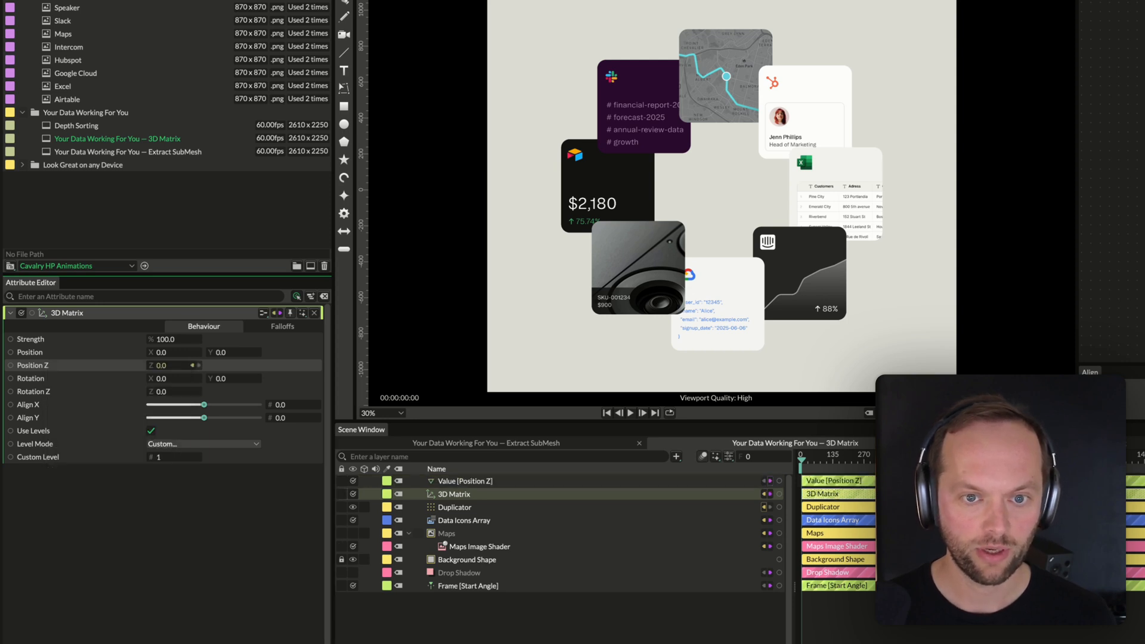
- Attach a Range Falloff to the Value [Position Z] behaviour via its Falloffs list
left_click(465, 481)
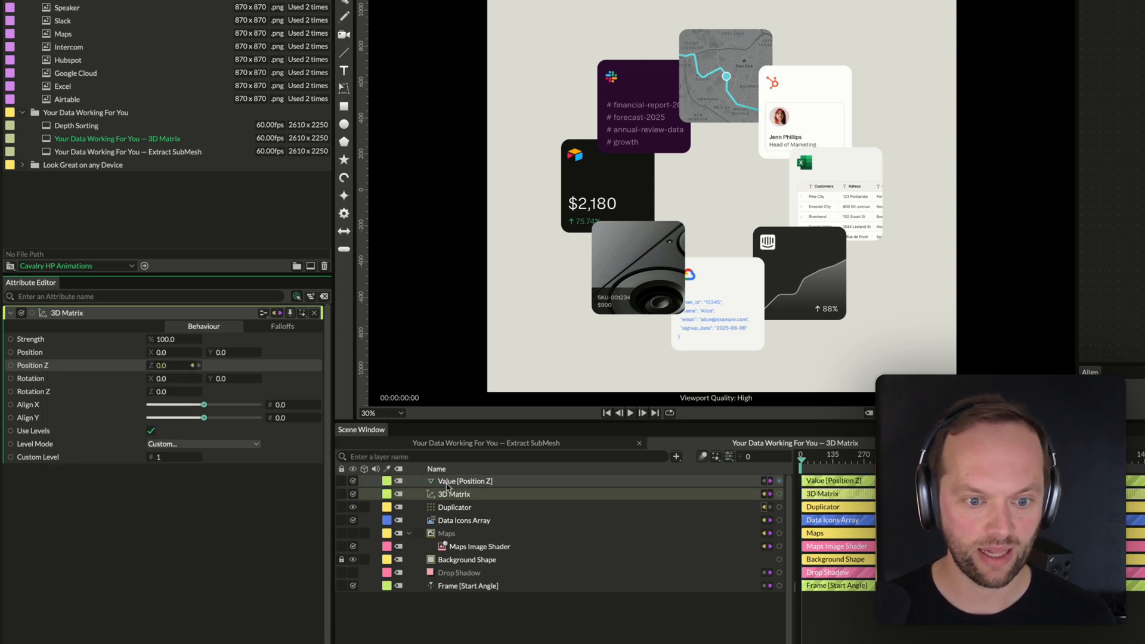
left_click(464, 481)
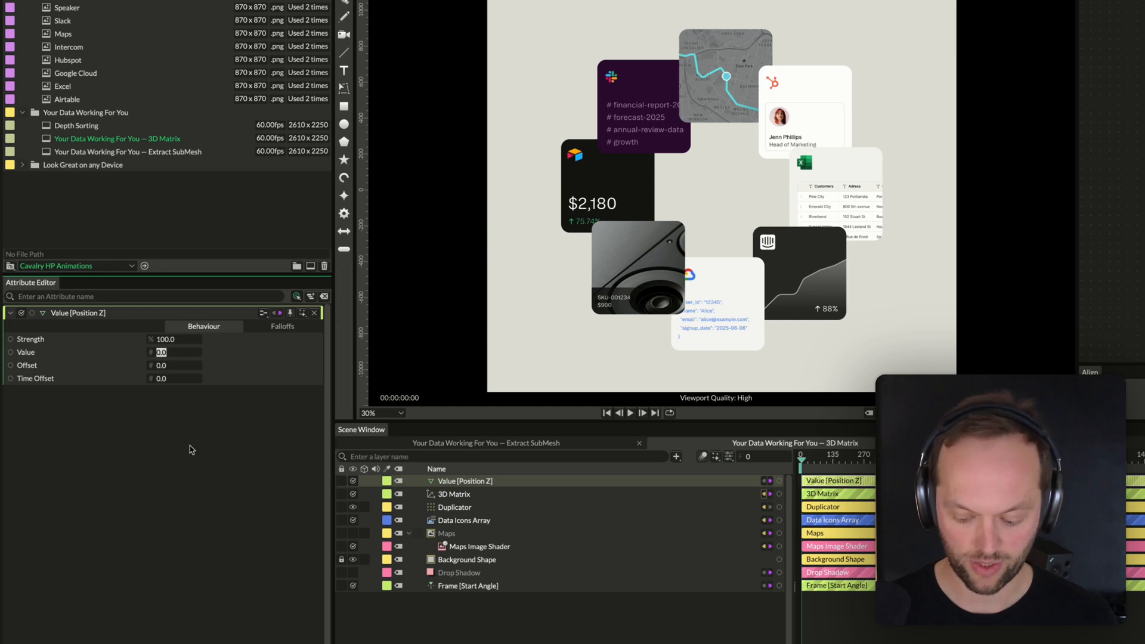
left_click(282, 327)
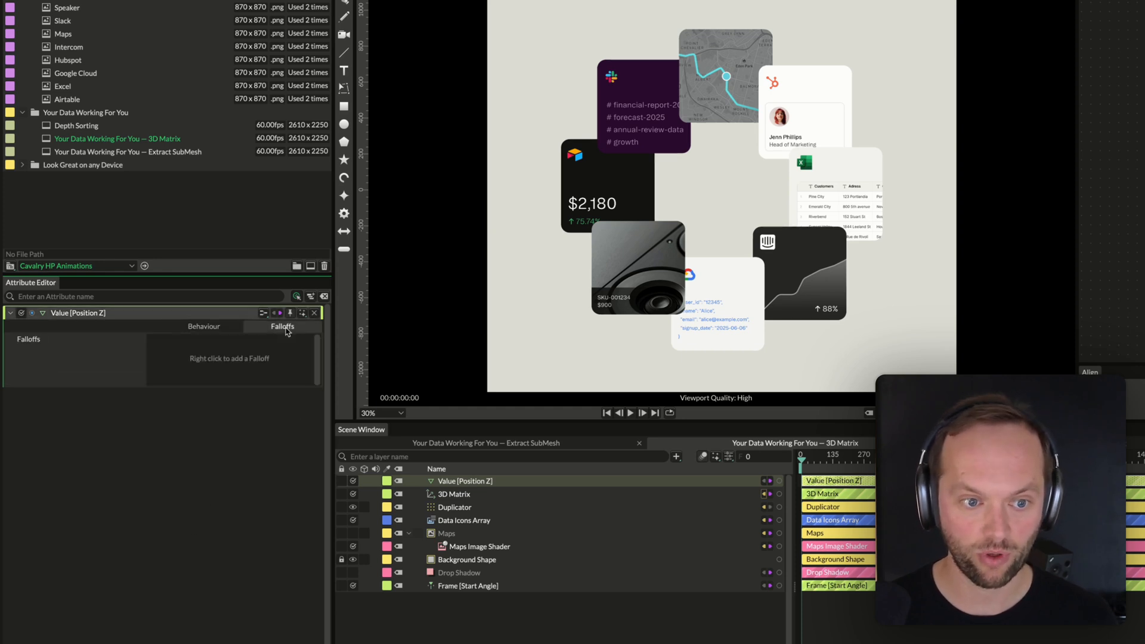
right_click(229, 358)
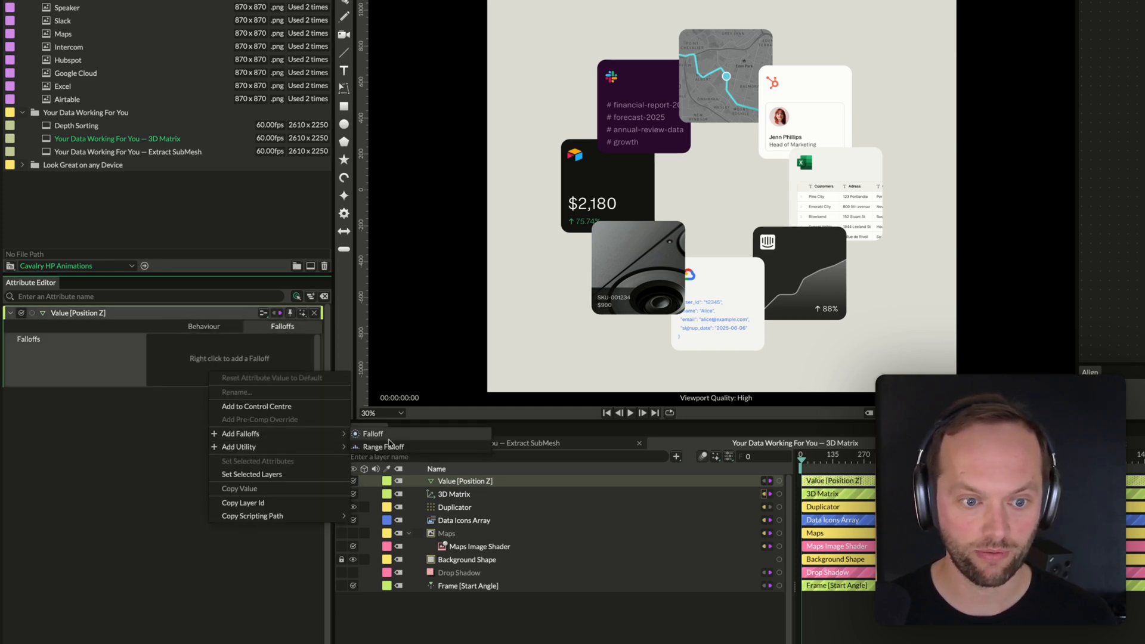
left_click(383, 446)
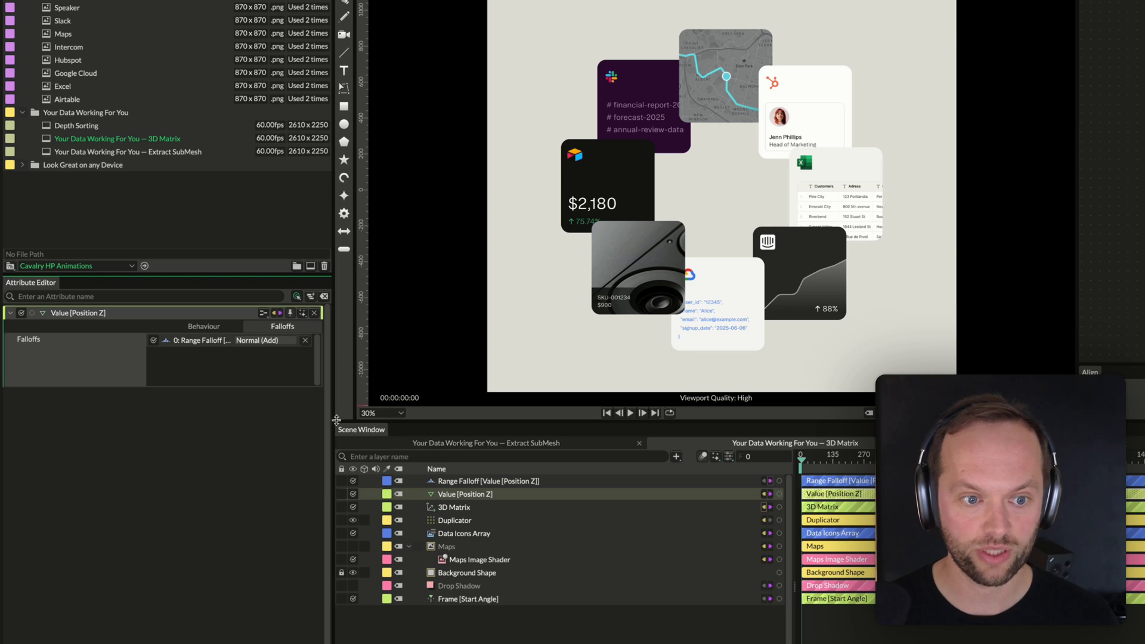
- Inspect the Range Falloff, then drag the Value [Position Z] amount to -177
left_click(455, 520)
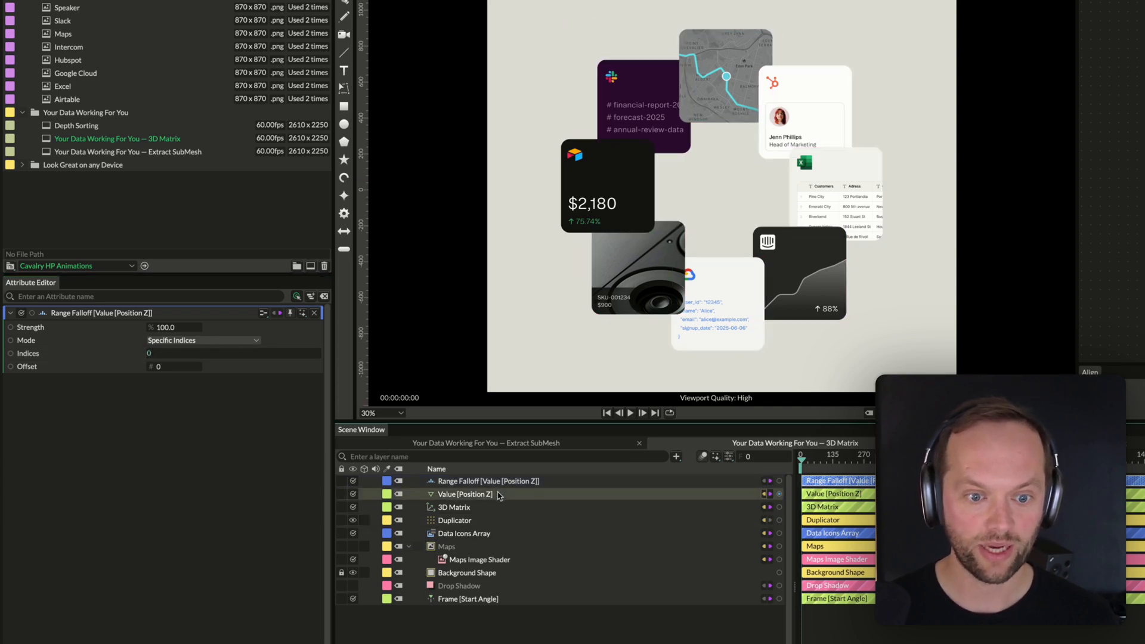
left_click(464, 494)
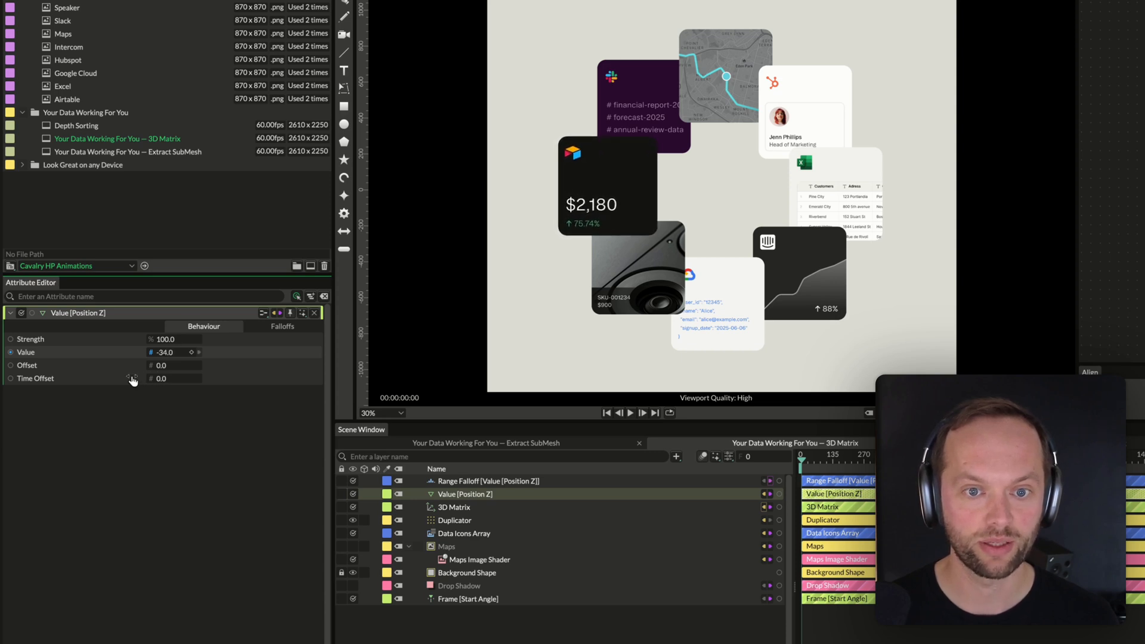
left_click(630, 413)
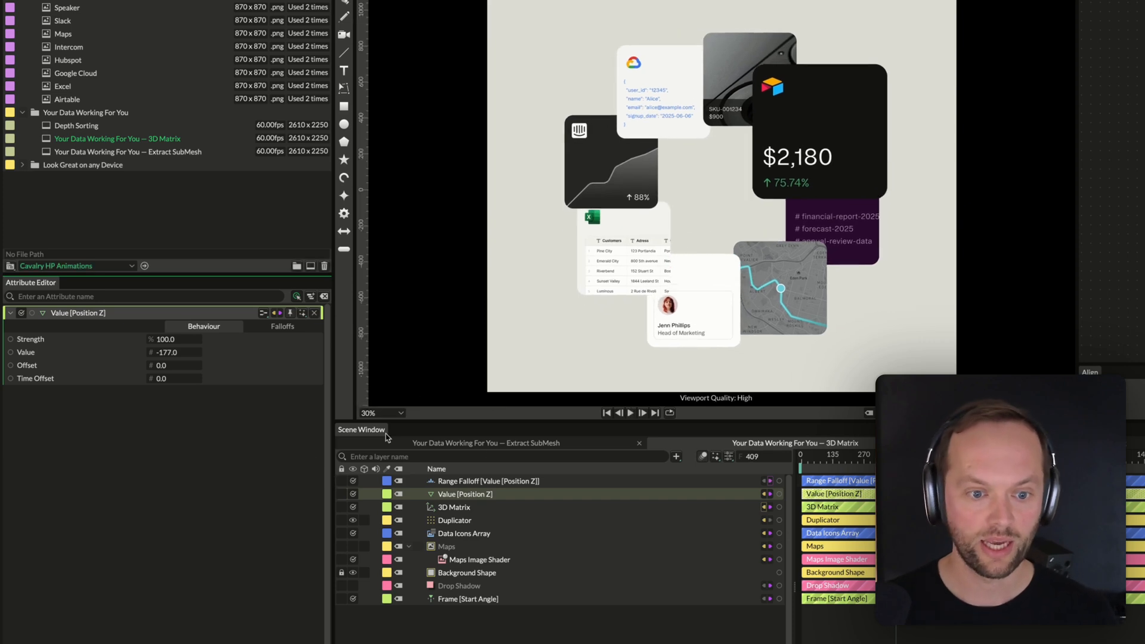
- Keep the Range Falloff on Specific Indices and extend its index list to 0,4
left_click(487, 480)
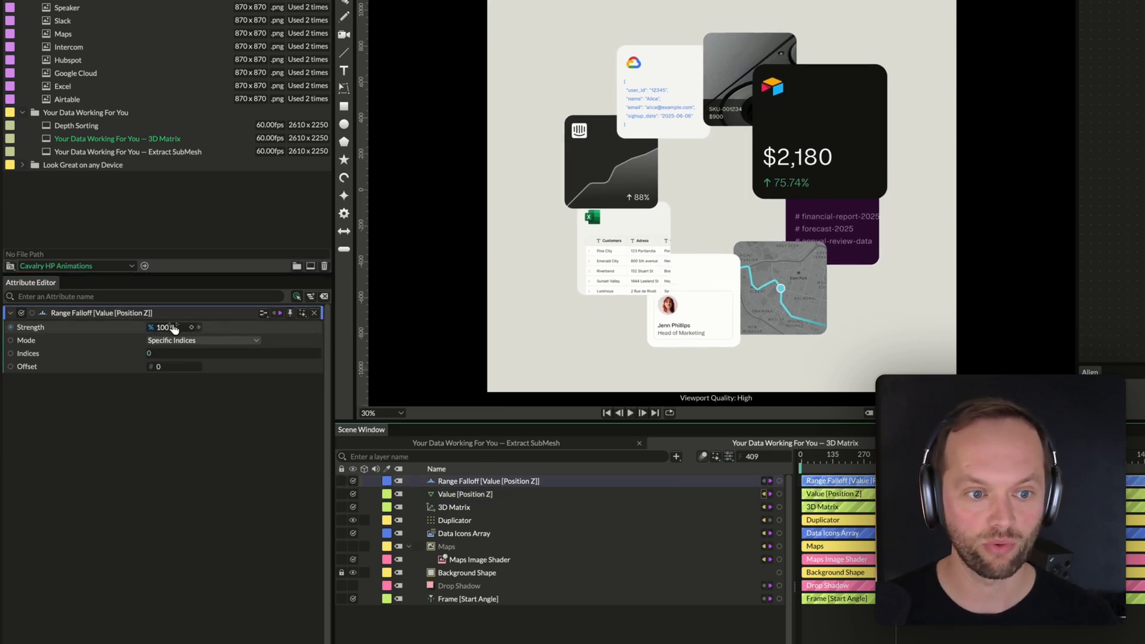
left_click(203, 340)
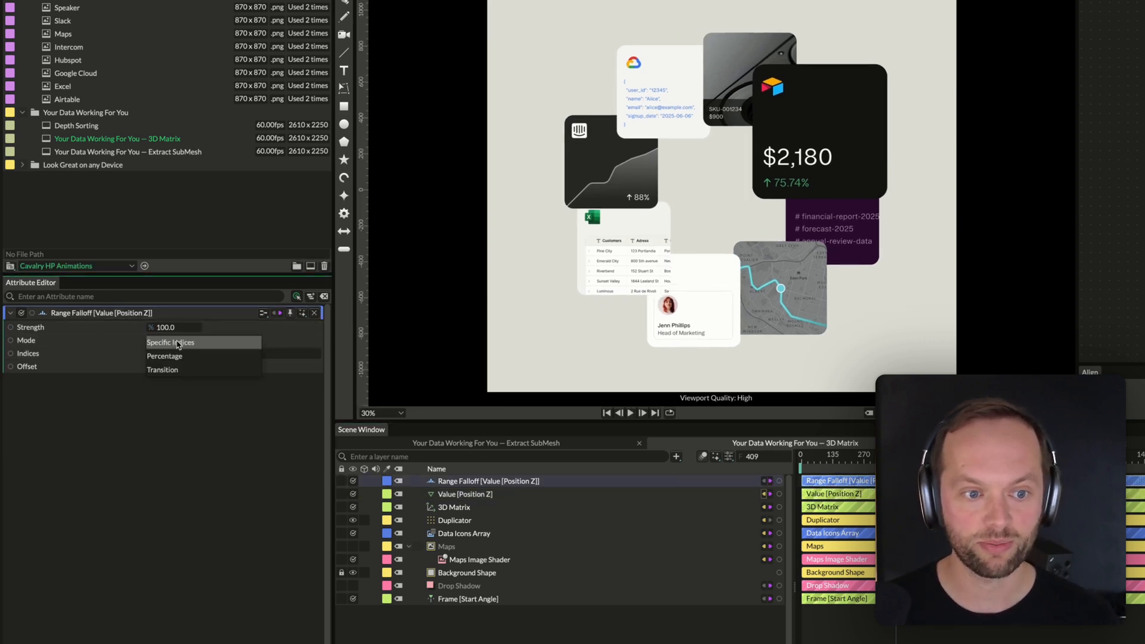
left_click(170, 342)
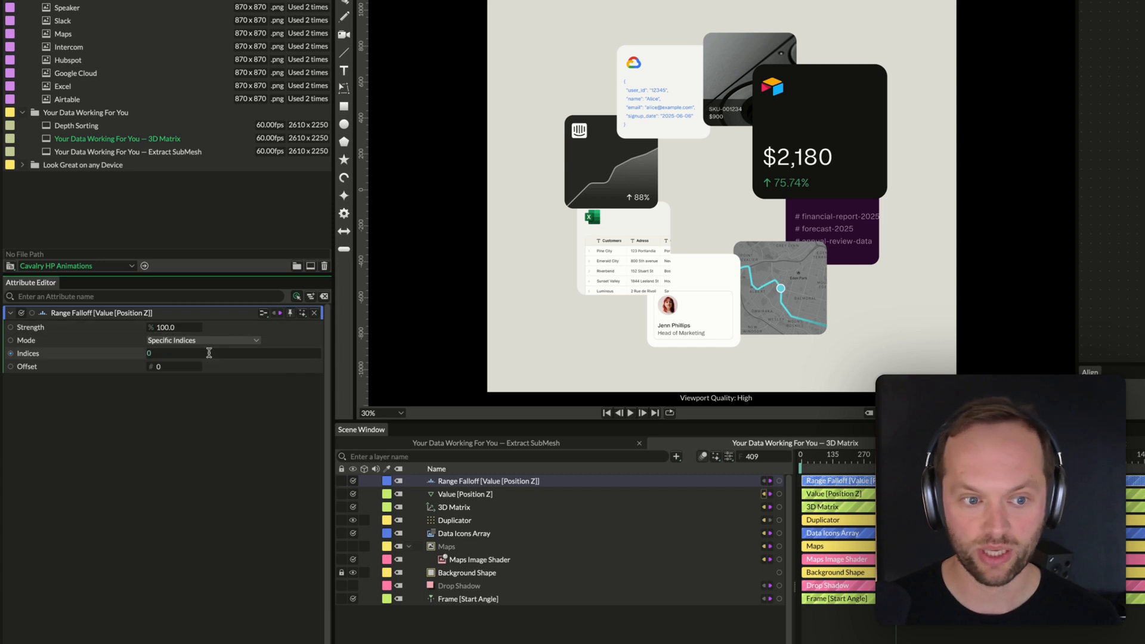
type(",4")
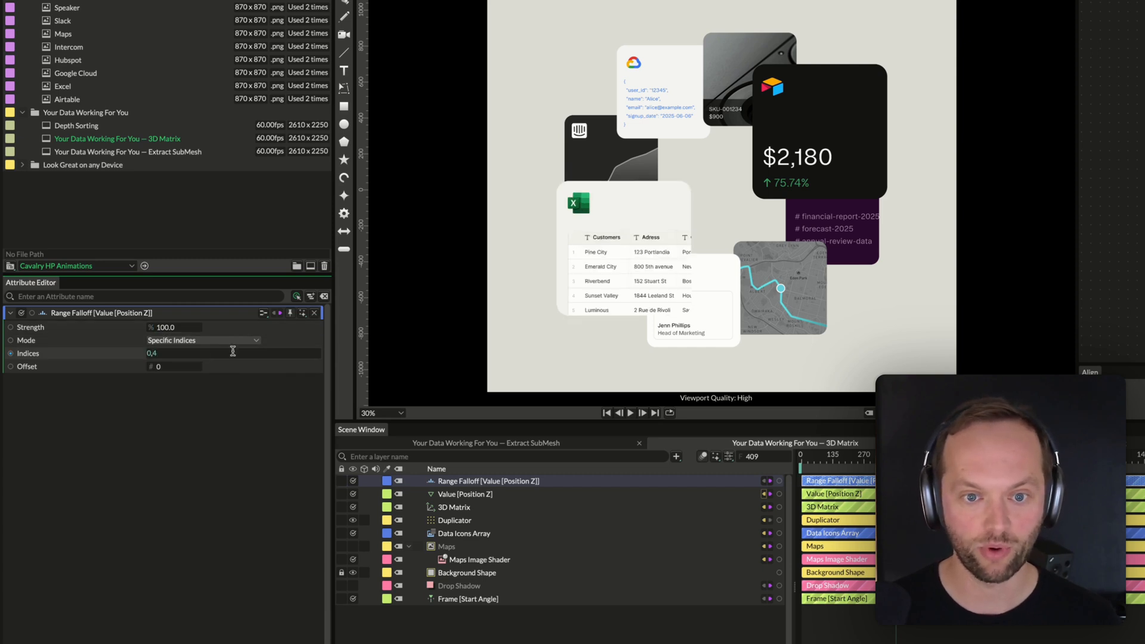
left_click(630, 413)
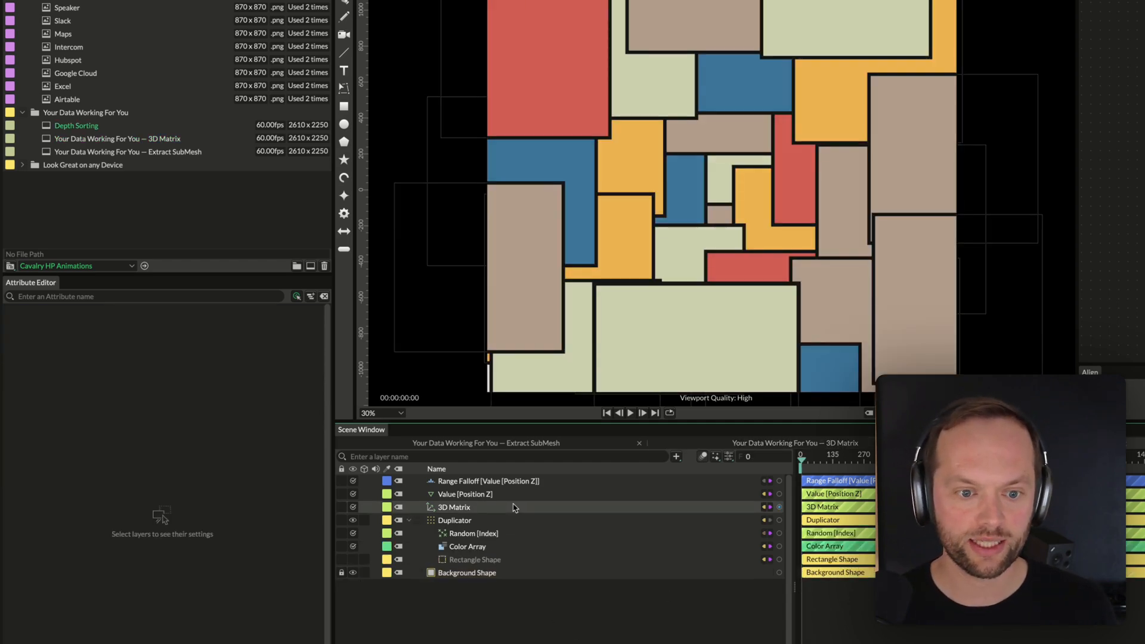
mouse_move(513, 499)
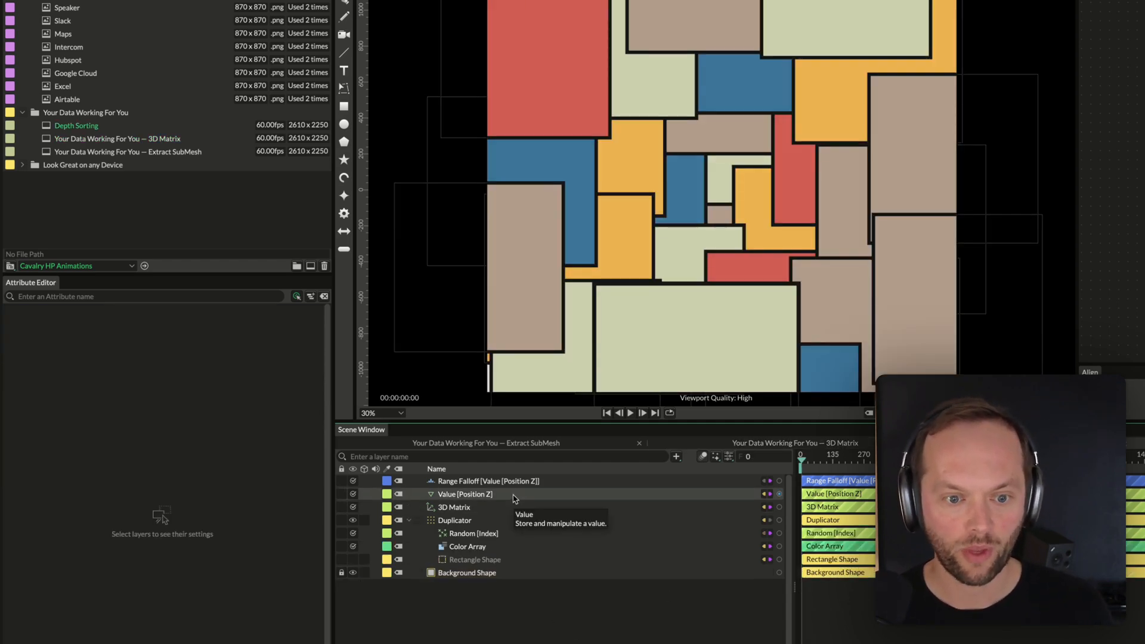
- Toggle the Depth Sorting 3D Matrix deformer off and on while checking the Duplicator's shape indices
left_click(453, 507)
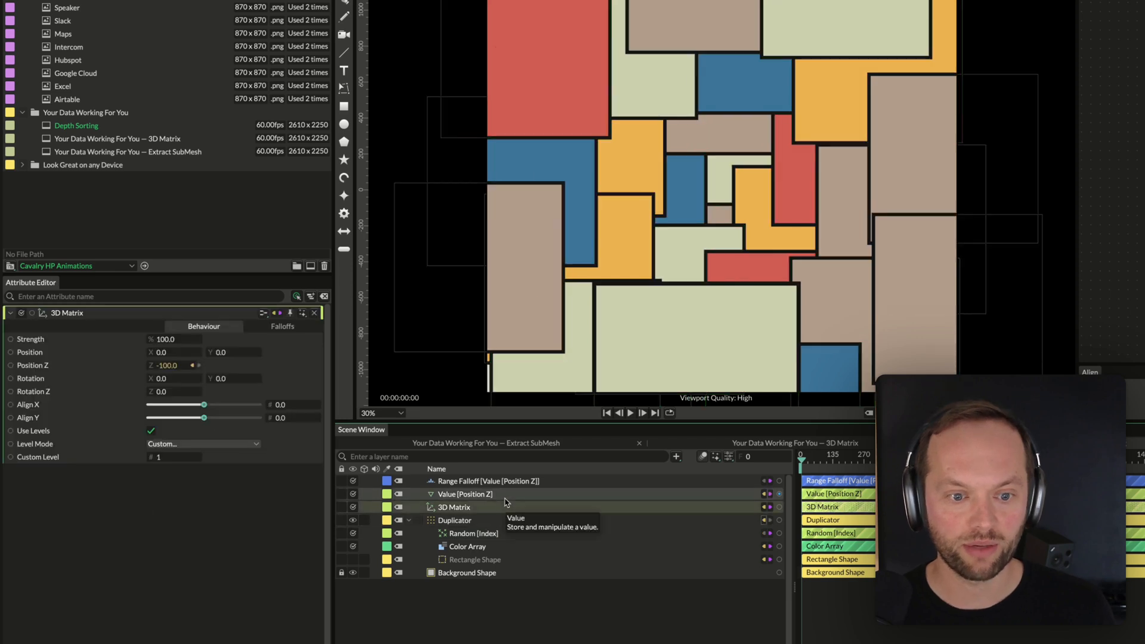
mouse_move(473, 507)
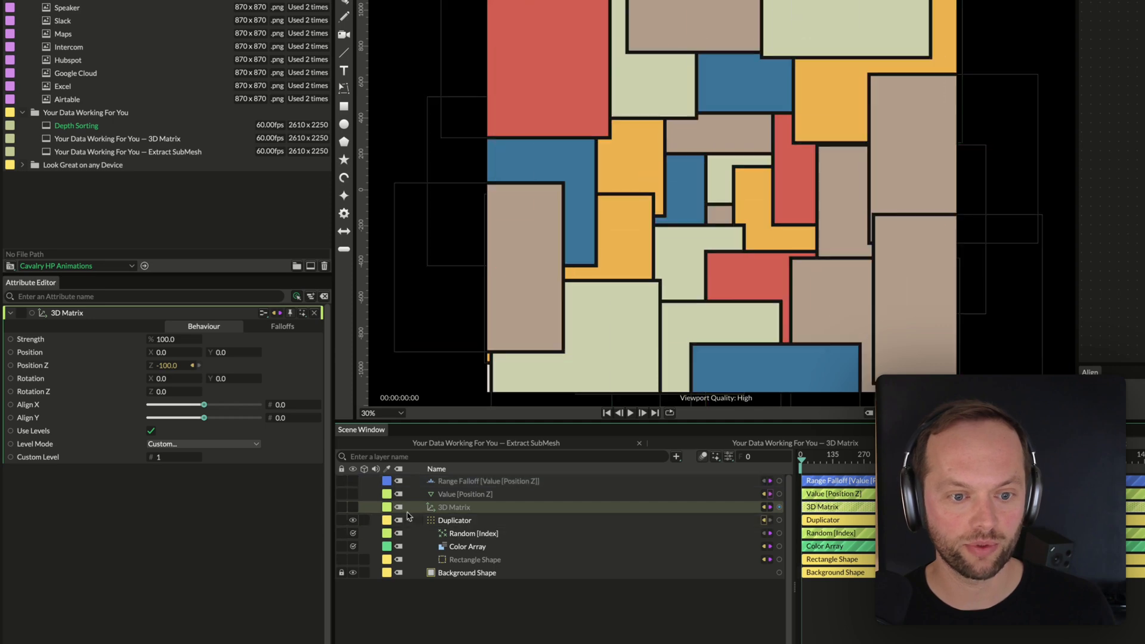
left_click(454, 521)
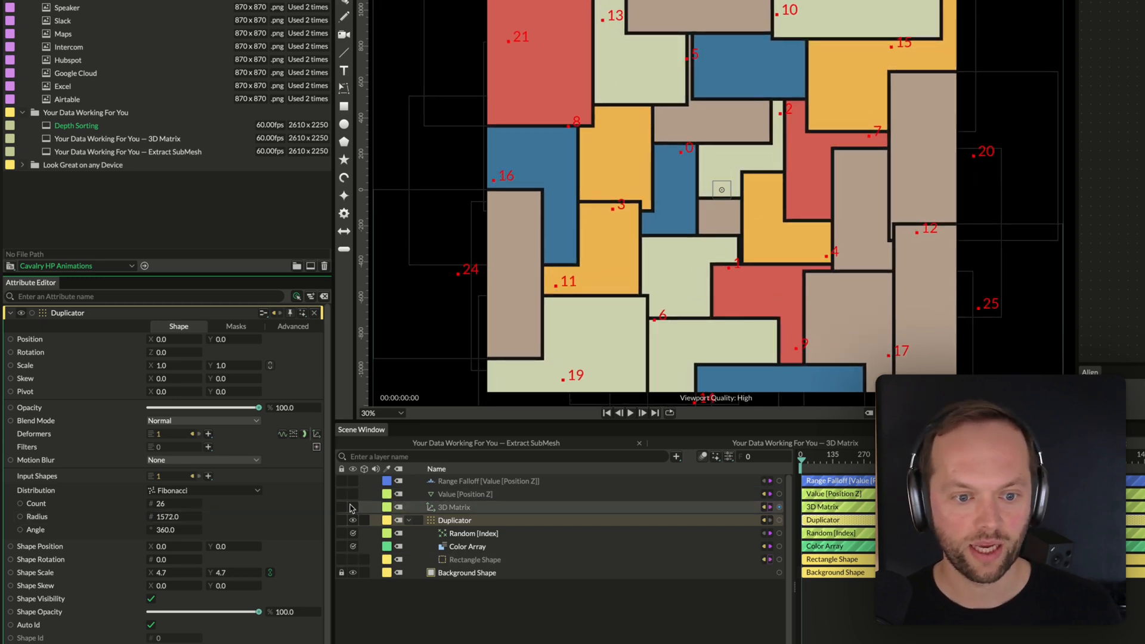
left_click(454, 507)
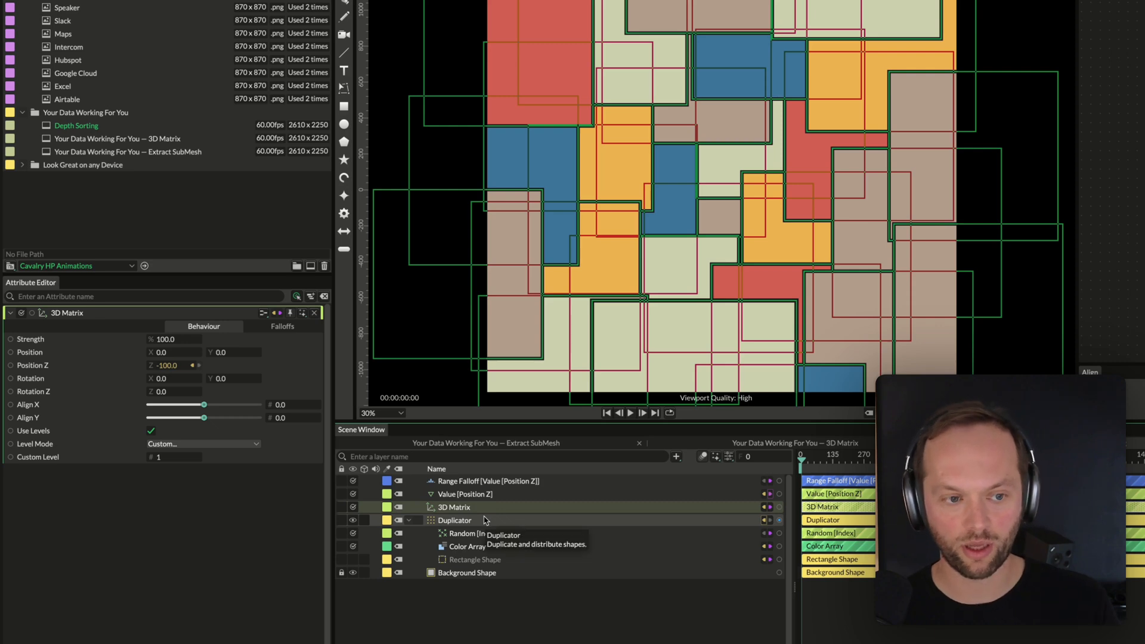
mouse_move(509, 503)
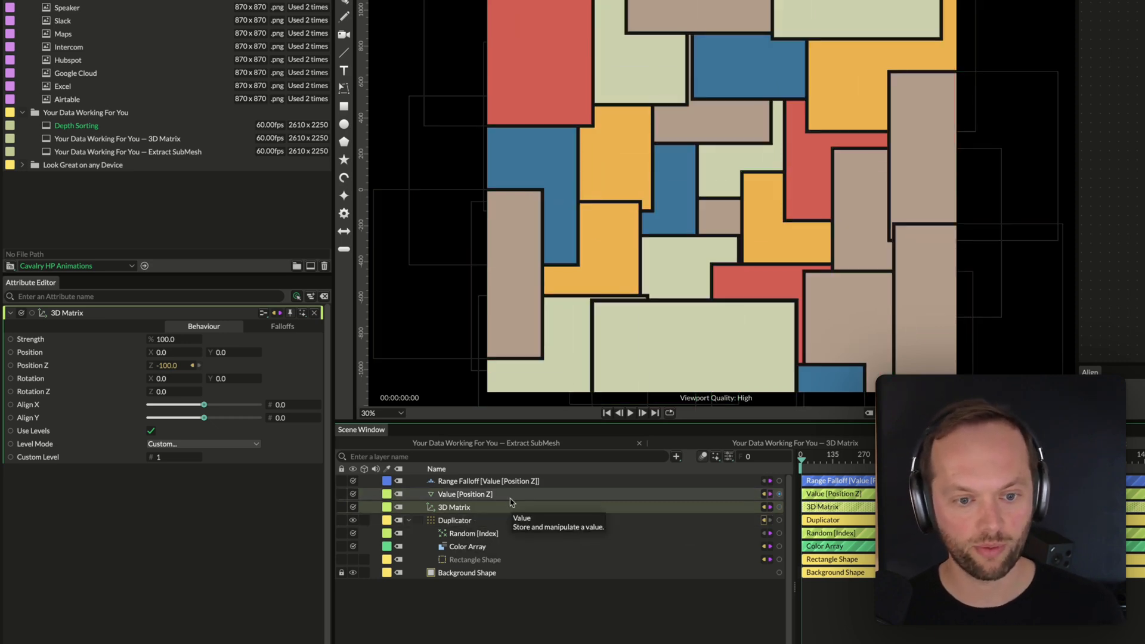
- Review the Value behaviour, 3D Matrix and Range Falloff settings, ending in the falloff's settings
left_click(464, 494)
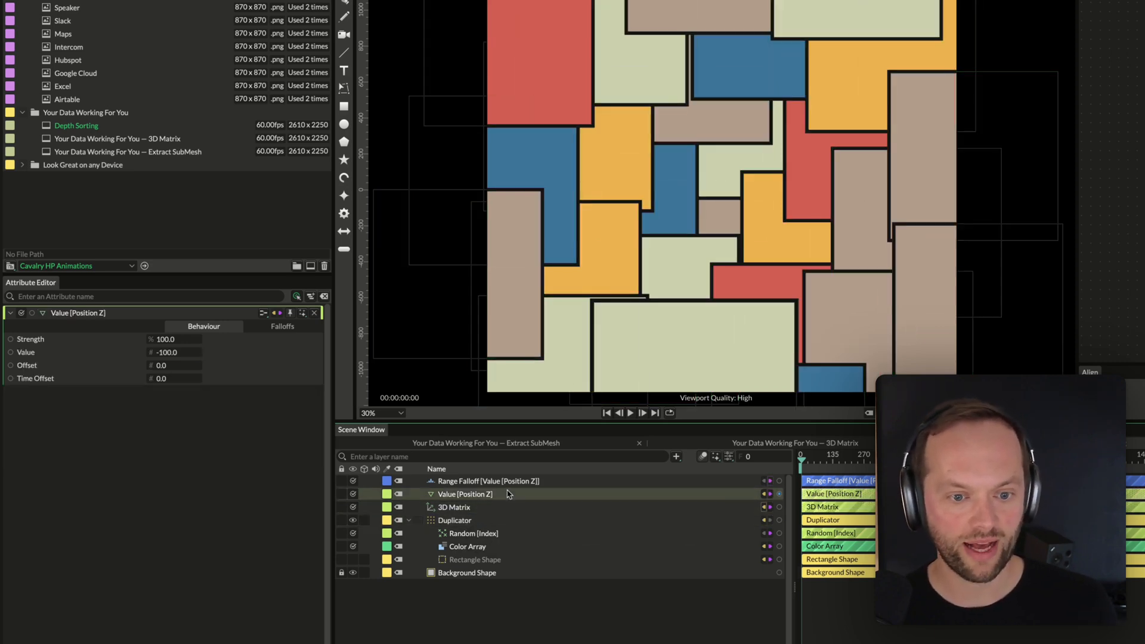
left_click(454, 507)
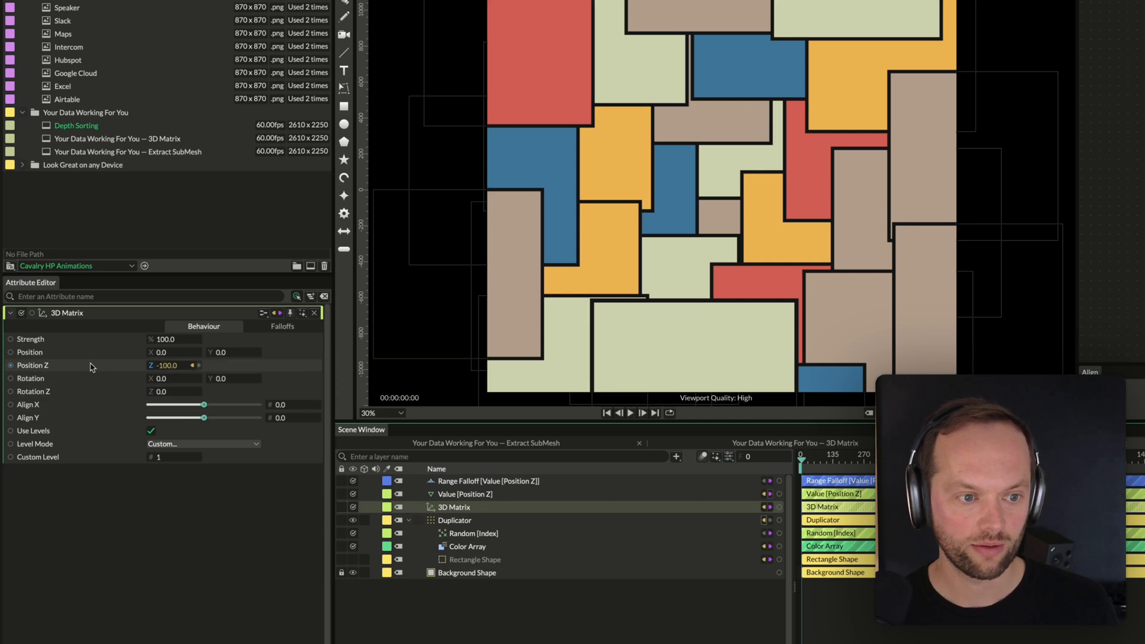
left_click(488, 481)
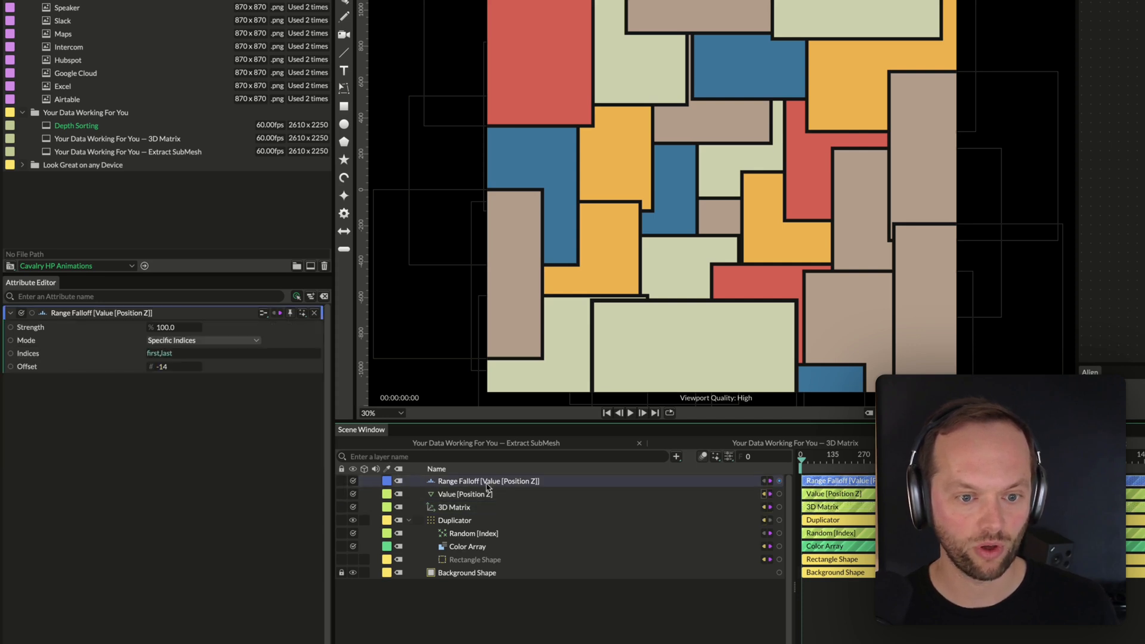
left_click(464, 494)
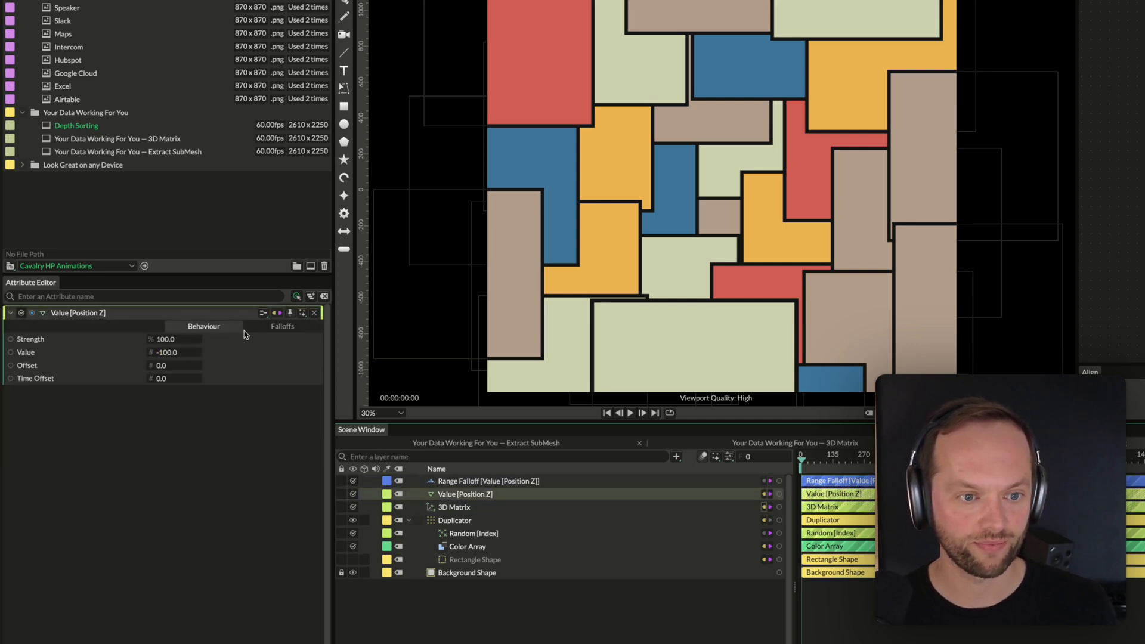
left_click(282, 327)
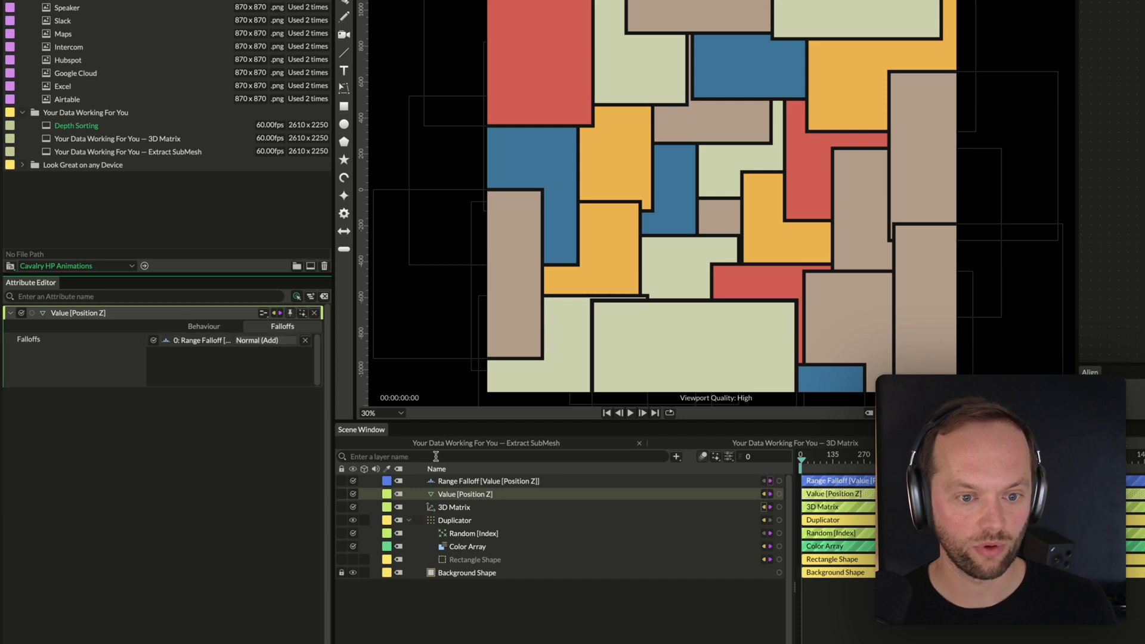
left_click(486, 480)
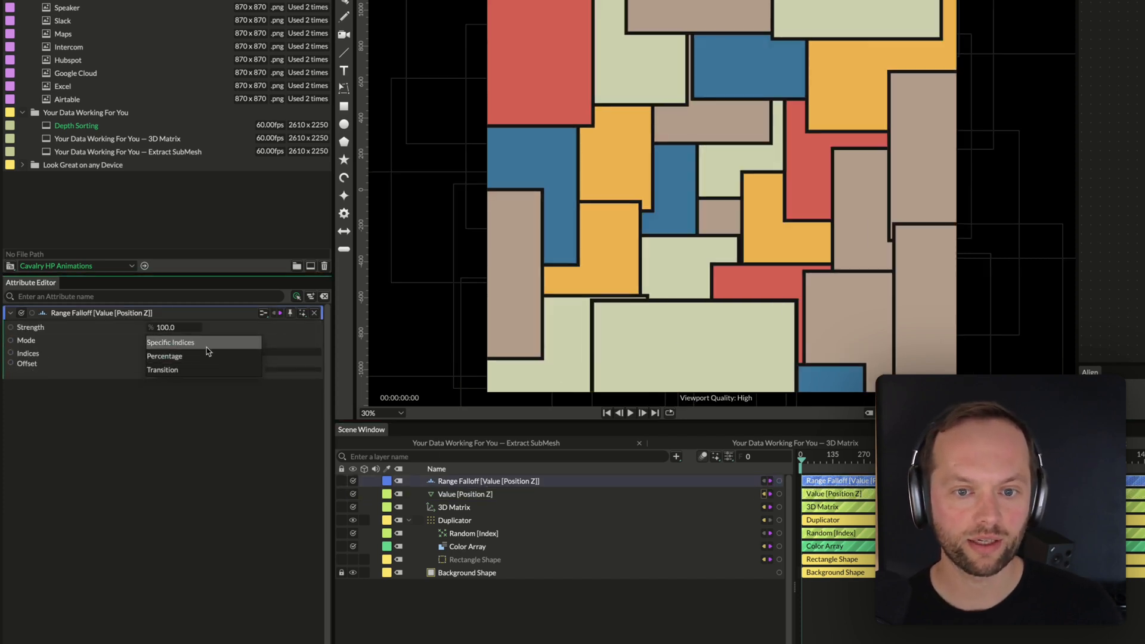
- Preview Percentage and Transition falloff modes, return to Specific Indices and set the index list to 0
left_click(165, 355)
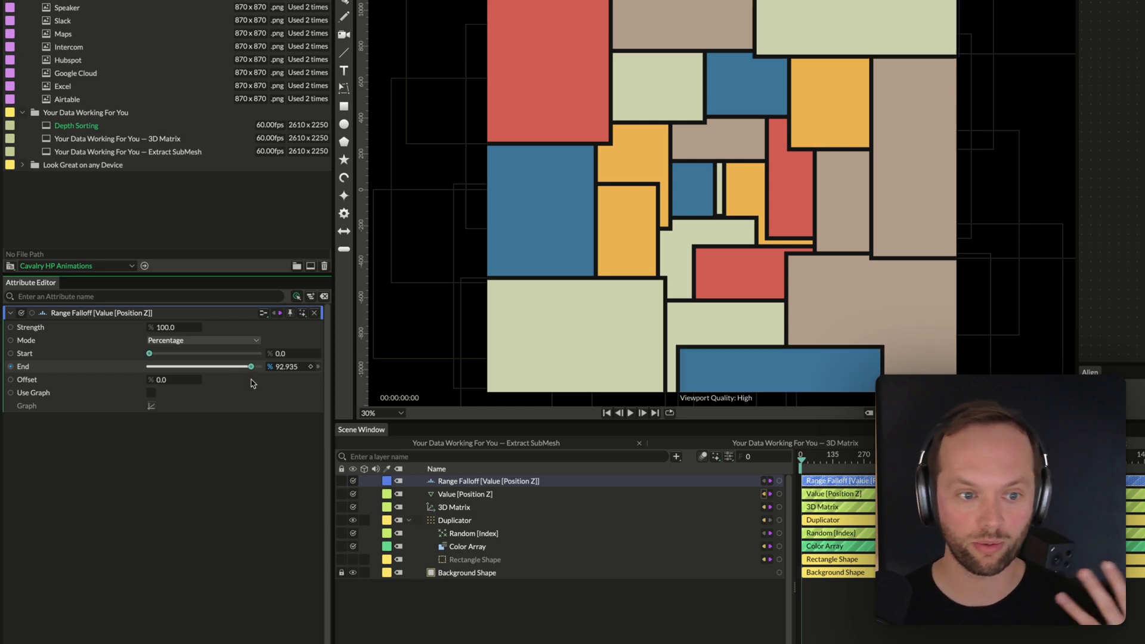
left_click(203, 340)
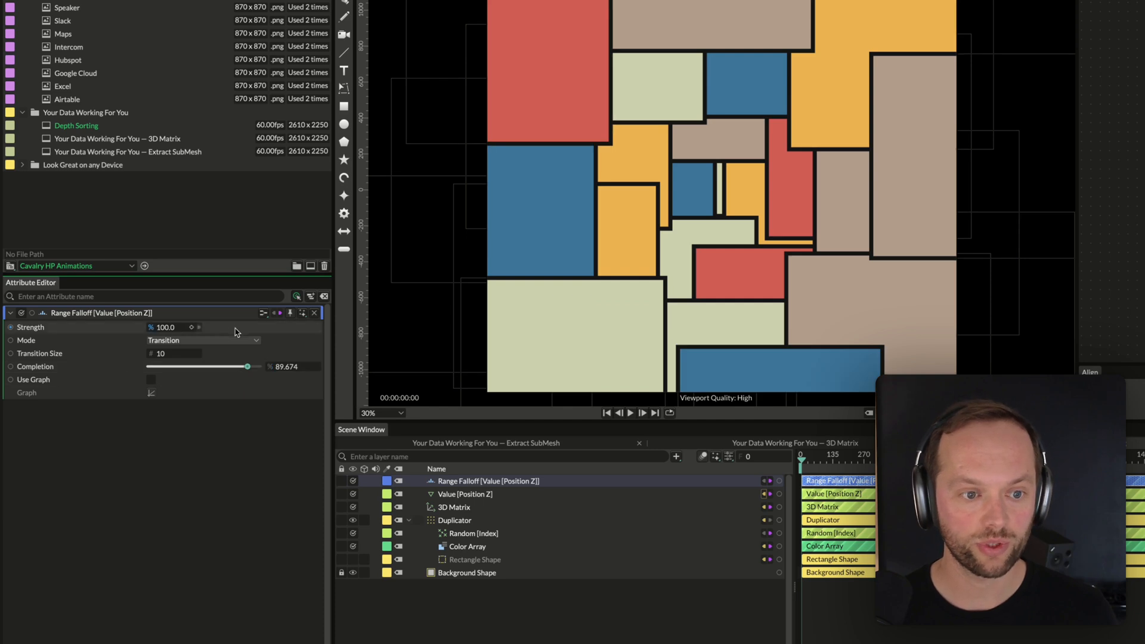
left_click(203, 340)
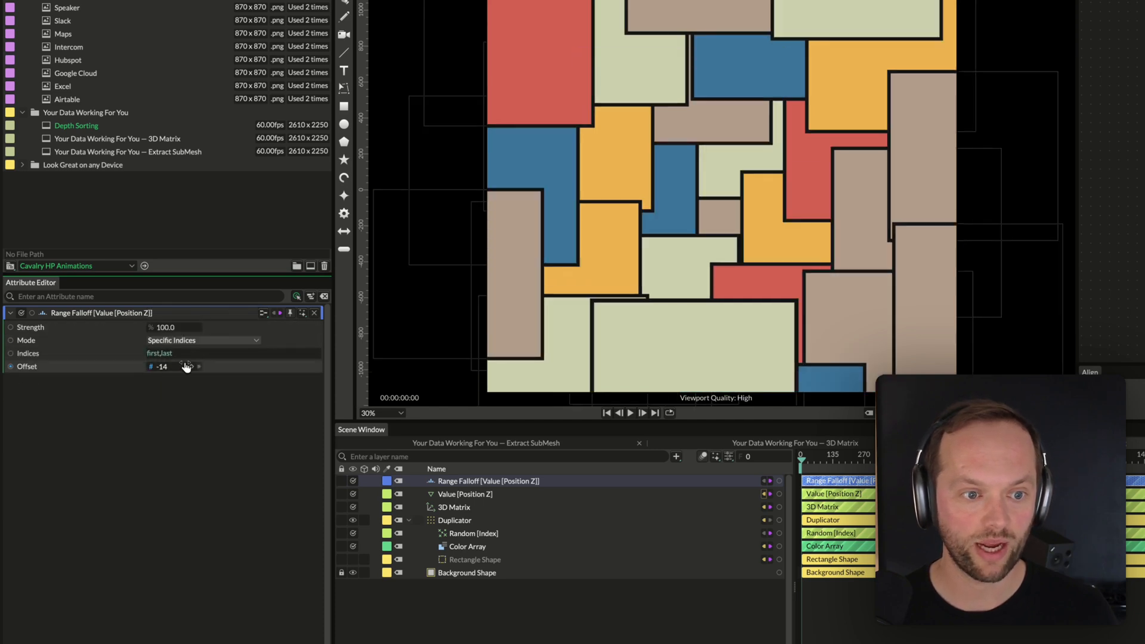
left_click(183, 353)
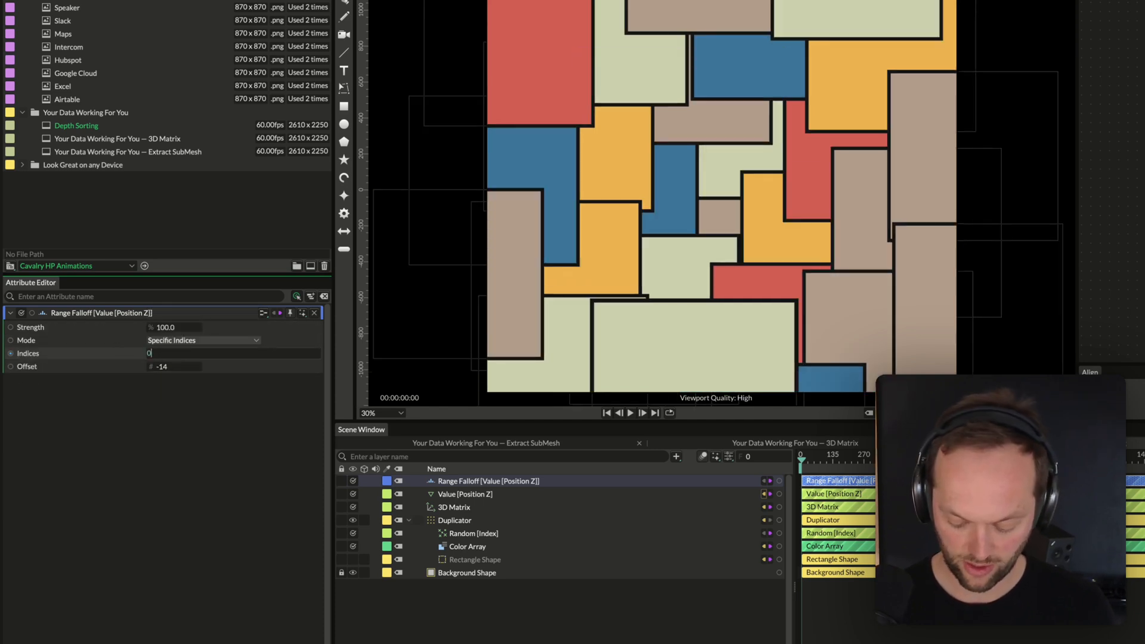